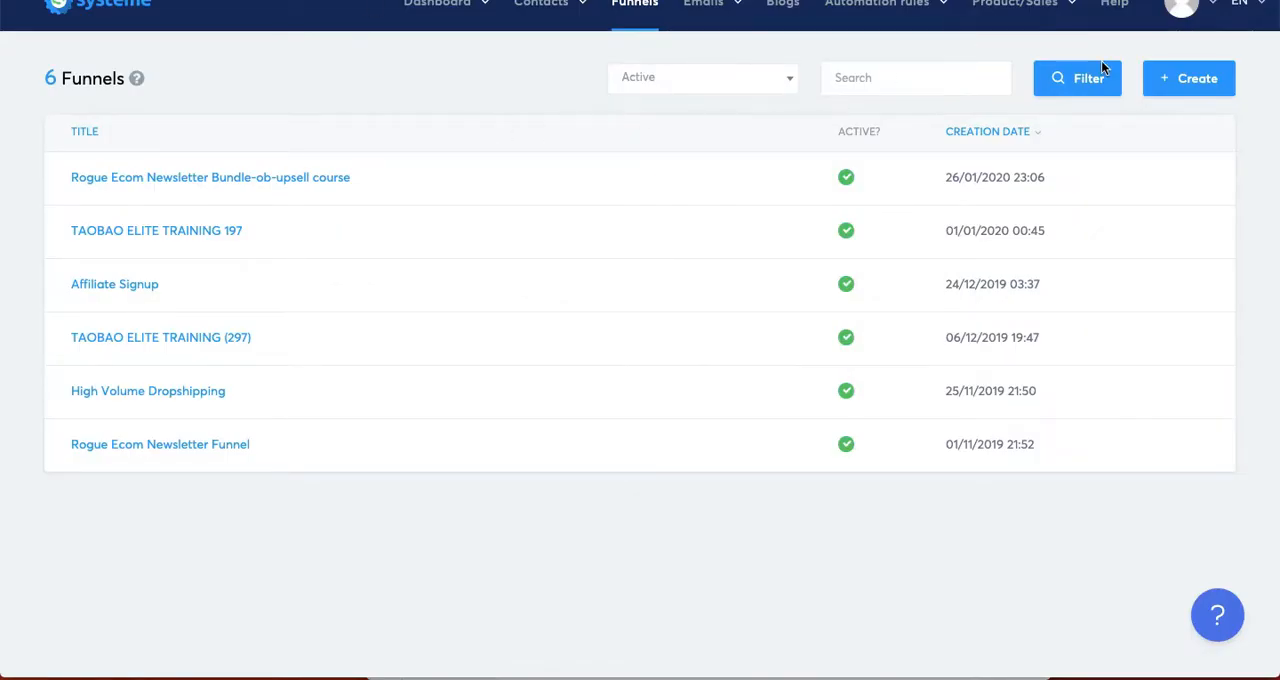
# Create a Sell funnel named 'youtube' with U.S. Dollar as its currency.
pyautogui.click(1188, 78)
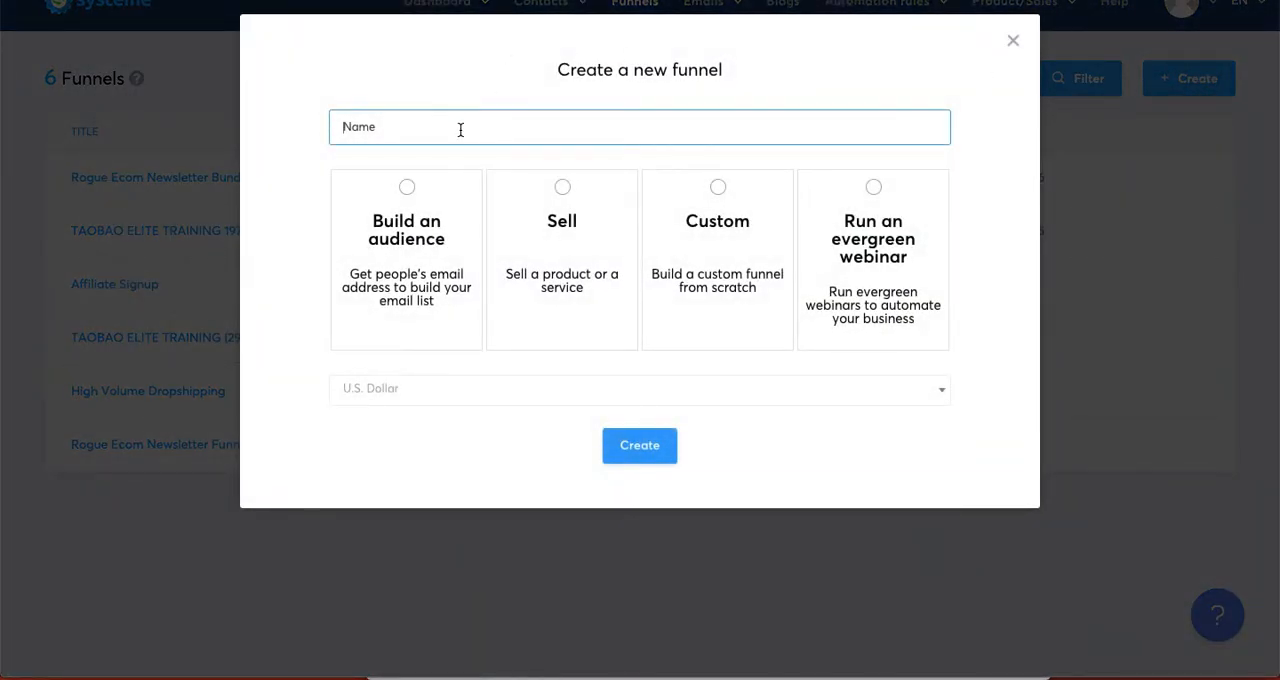
pyautogui.write('youtube')
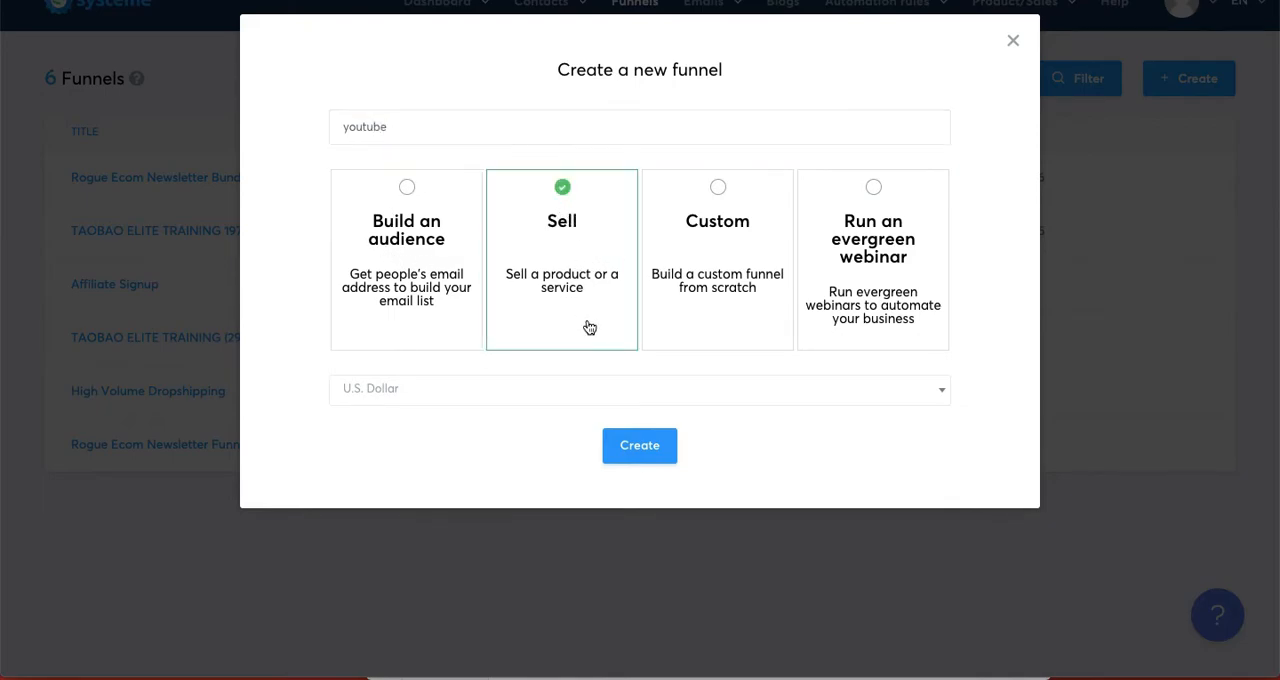
pyautogui.click(639, 388)
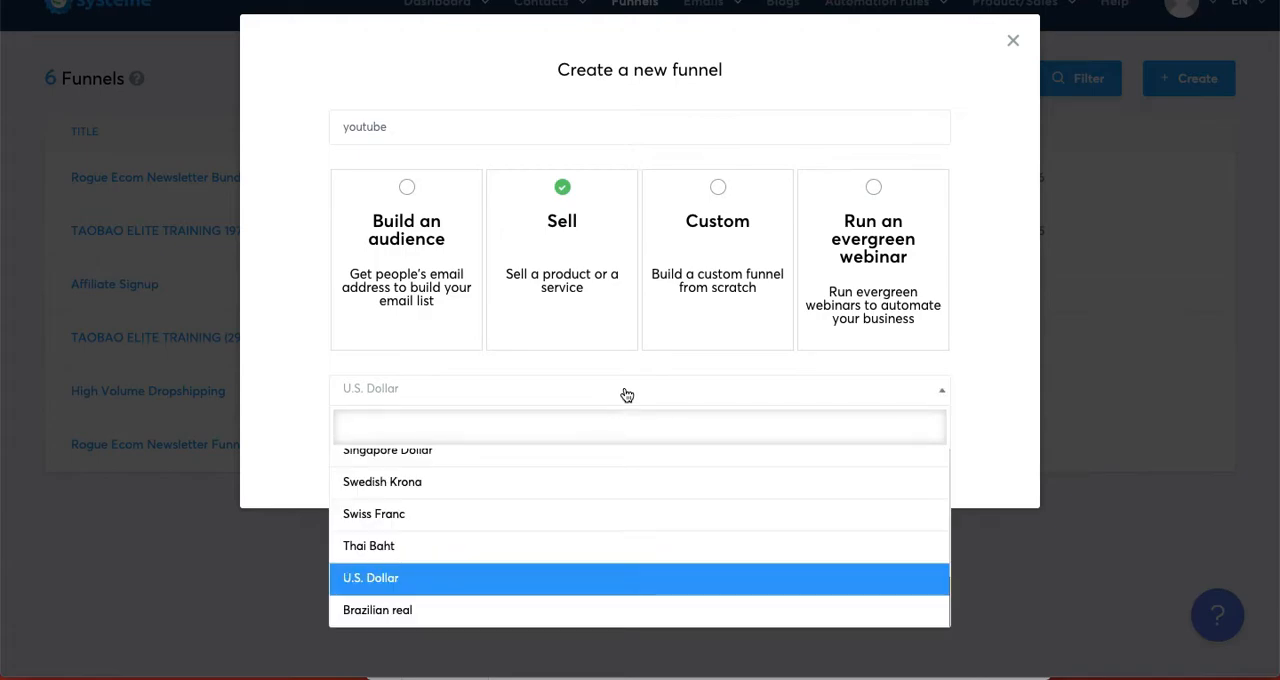
pyautogui.click(640, 578)
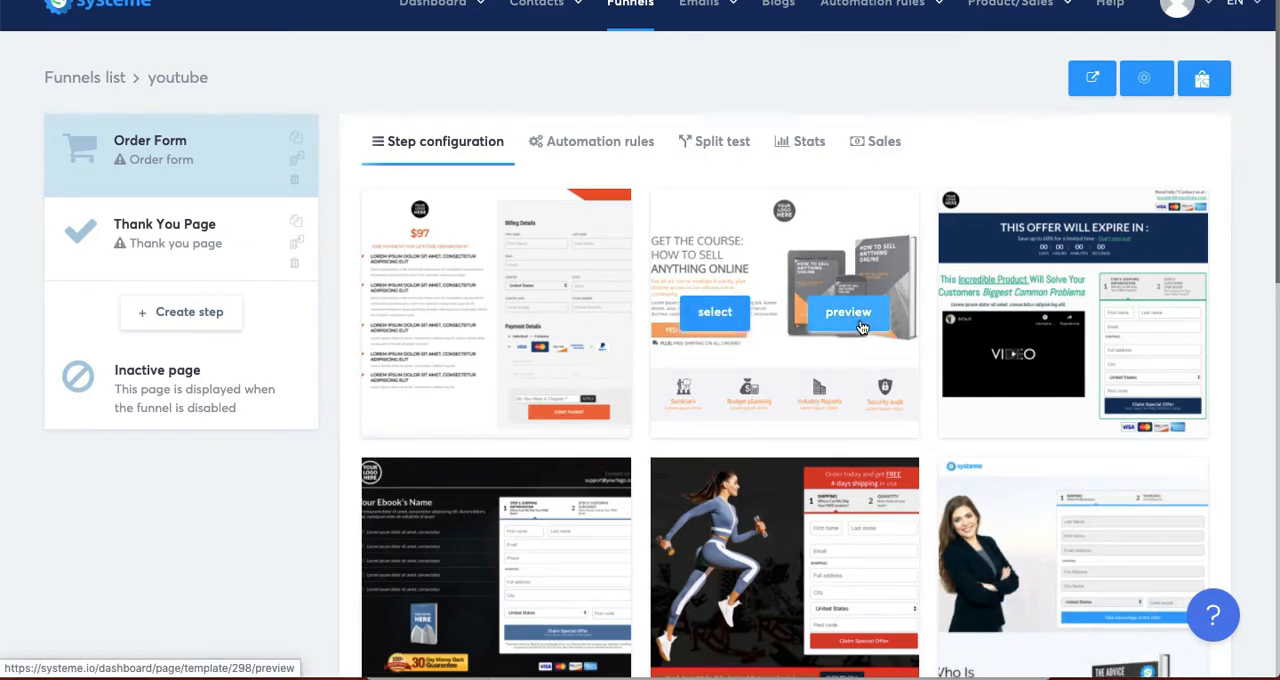
pyautogui.click(847, 312)
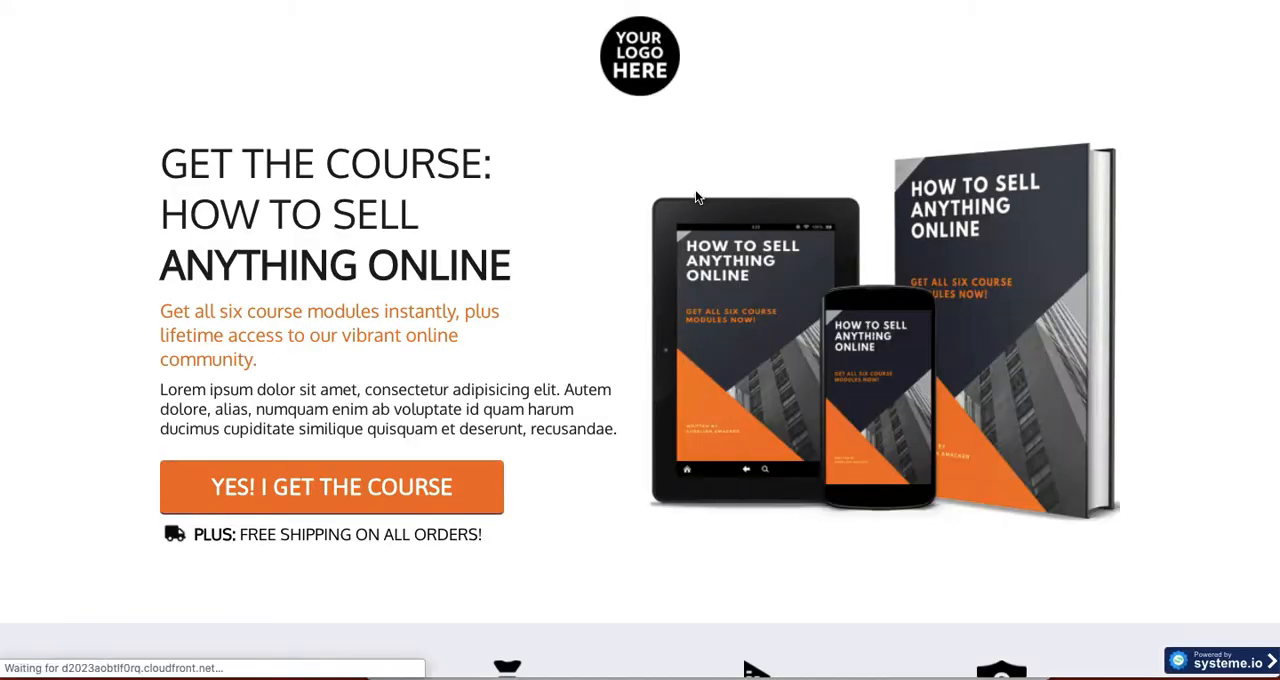
pyautogui.scroll(-3)
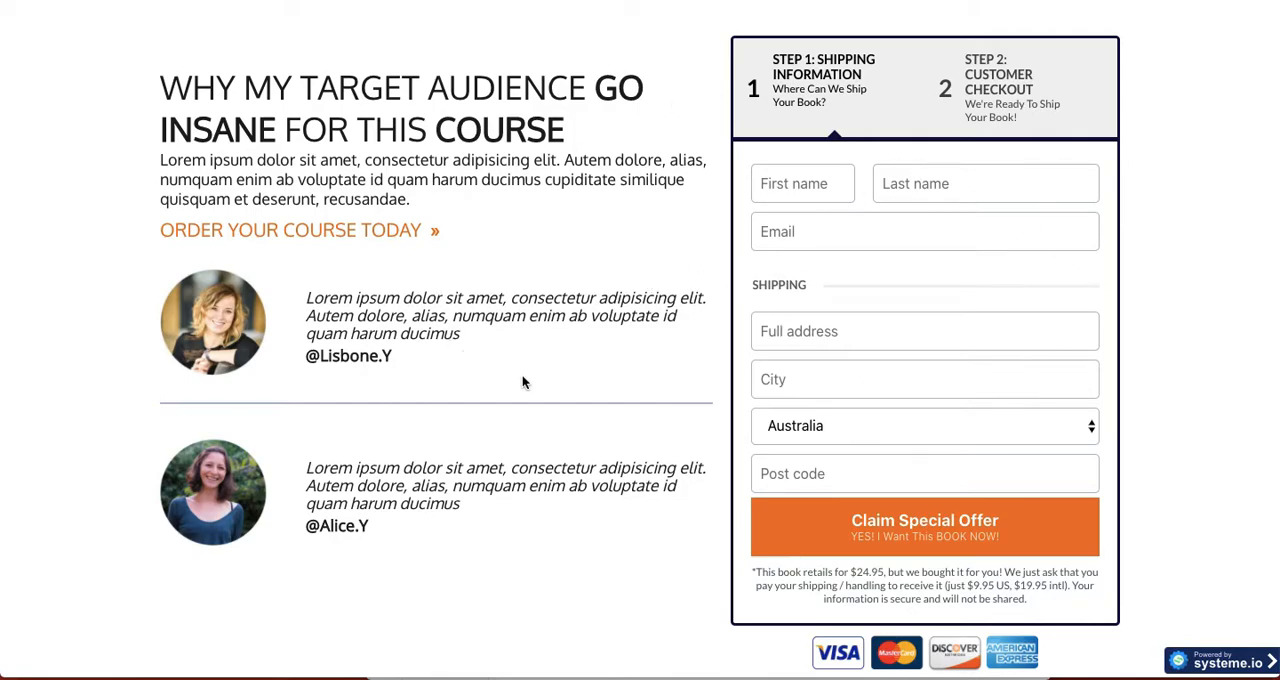
pyautogui.moveTo(624, 430)
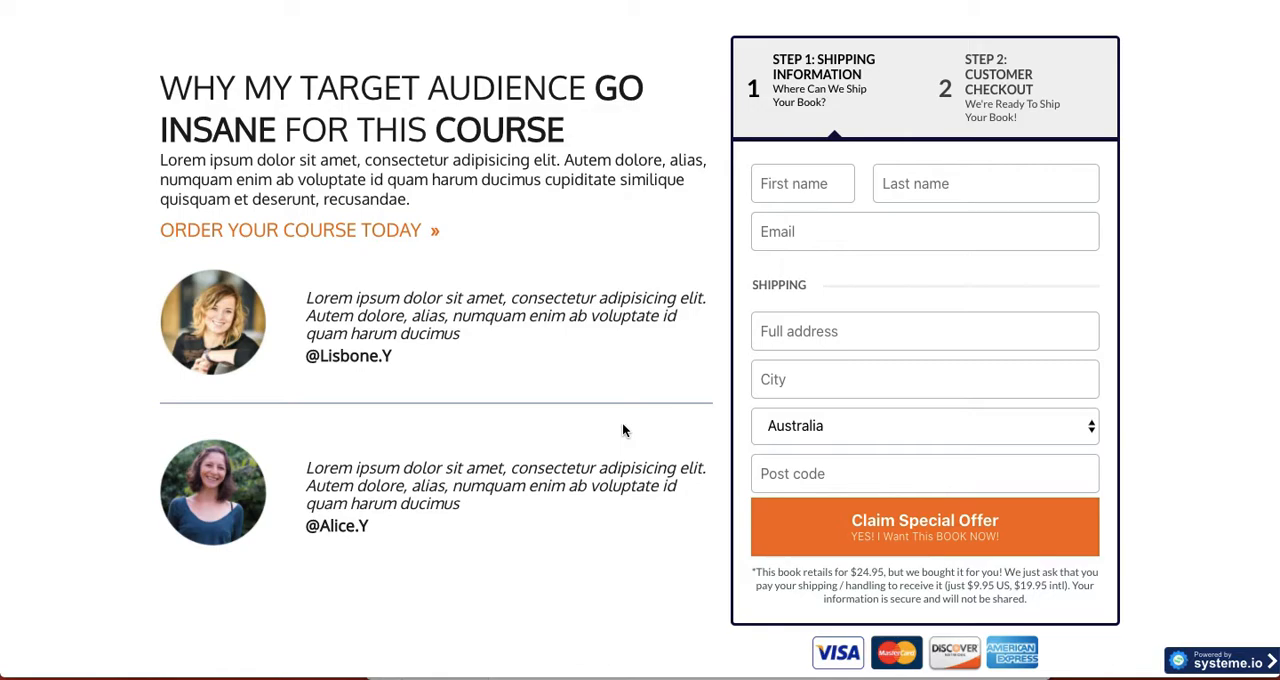
pyautogui.moveTo(680, 365)
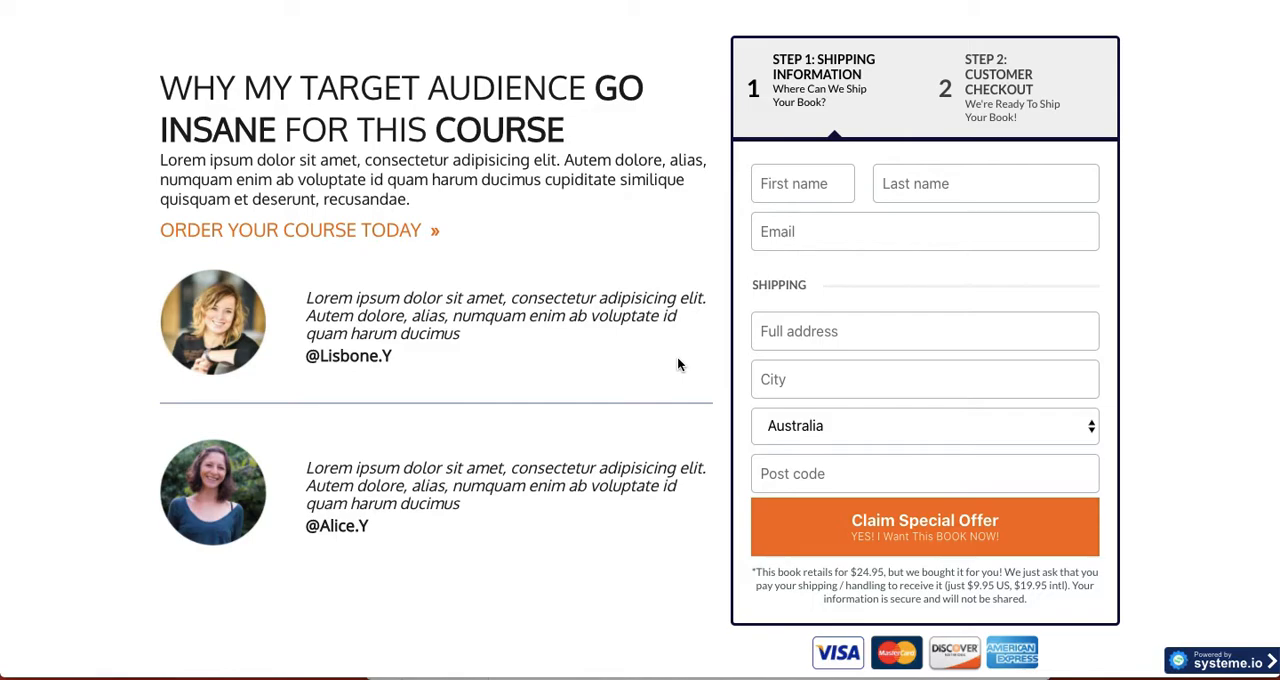
pyautogui.moveTo(588, 354)
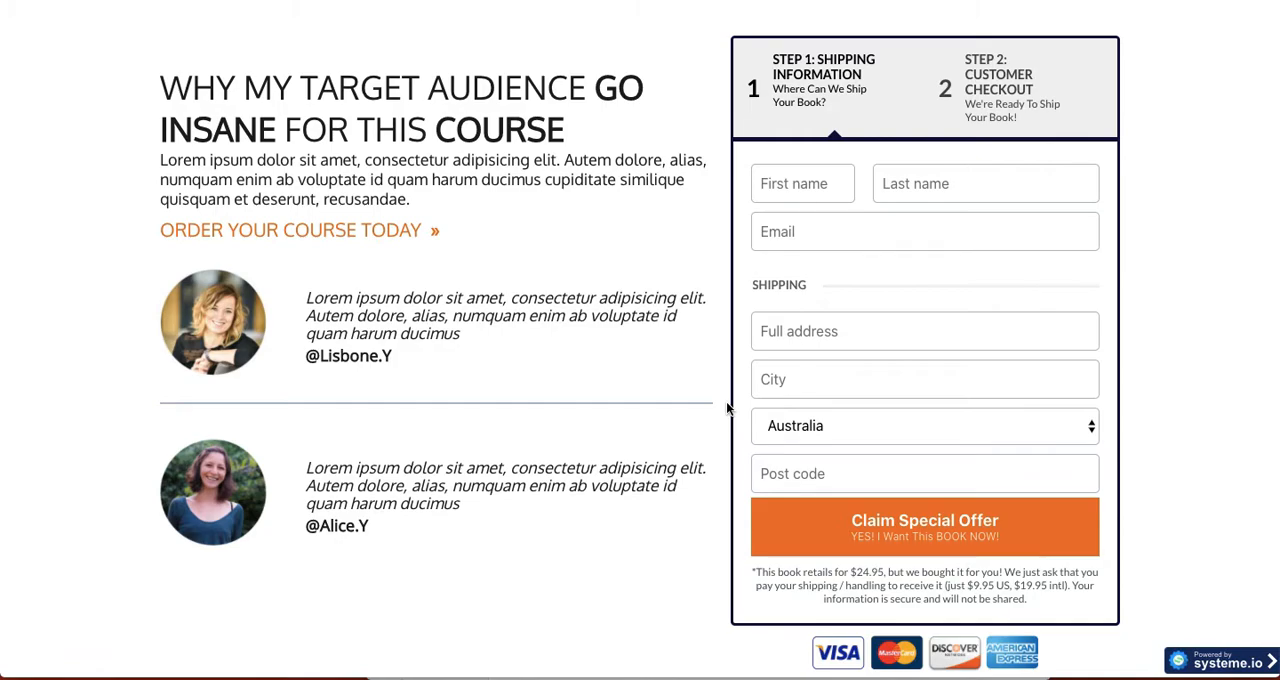
pyautogui.moveTo(584, 27)
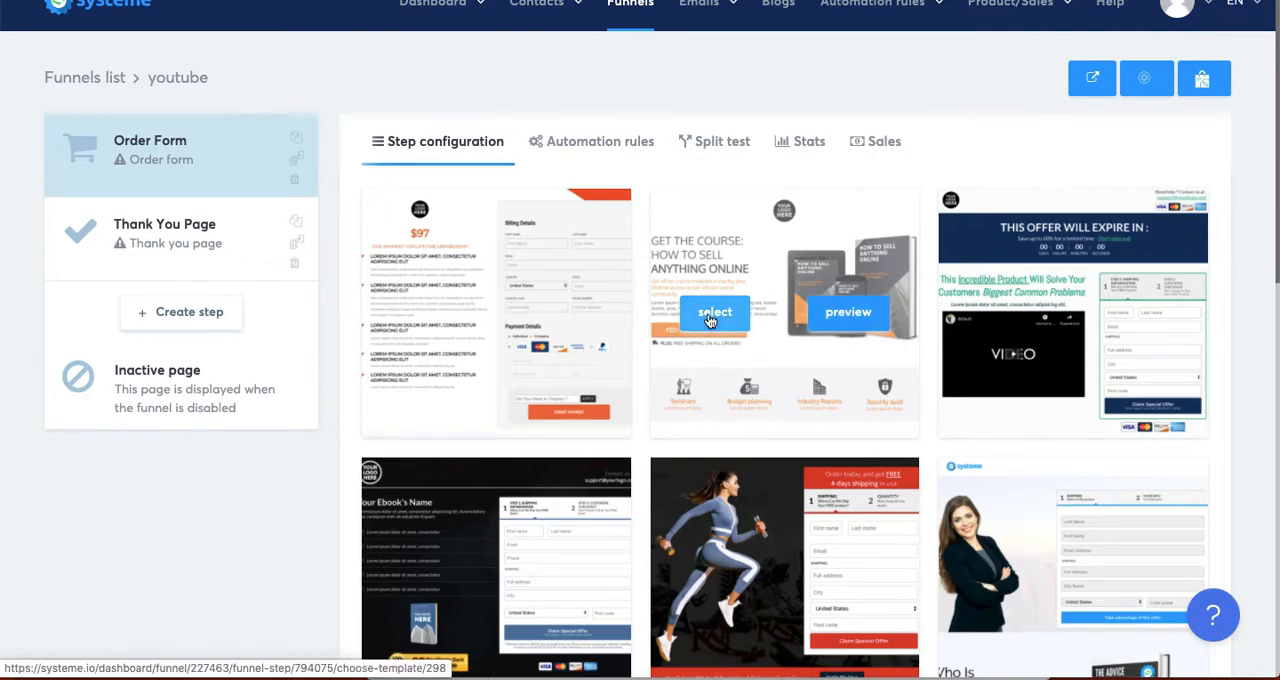
# Apply the GET THE COURSE template to the Order Form, then open the Thank You Page step.
pyautogui.click(715, 312)
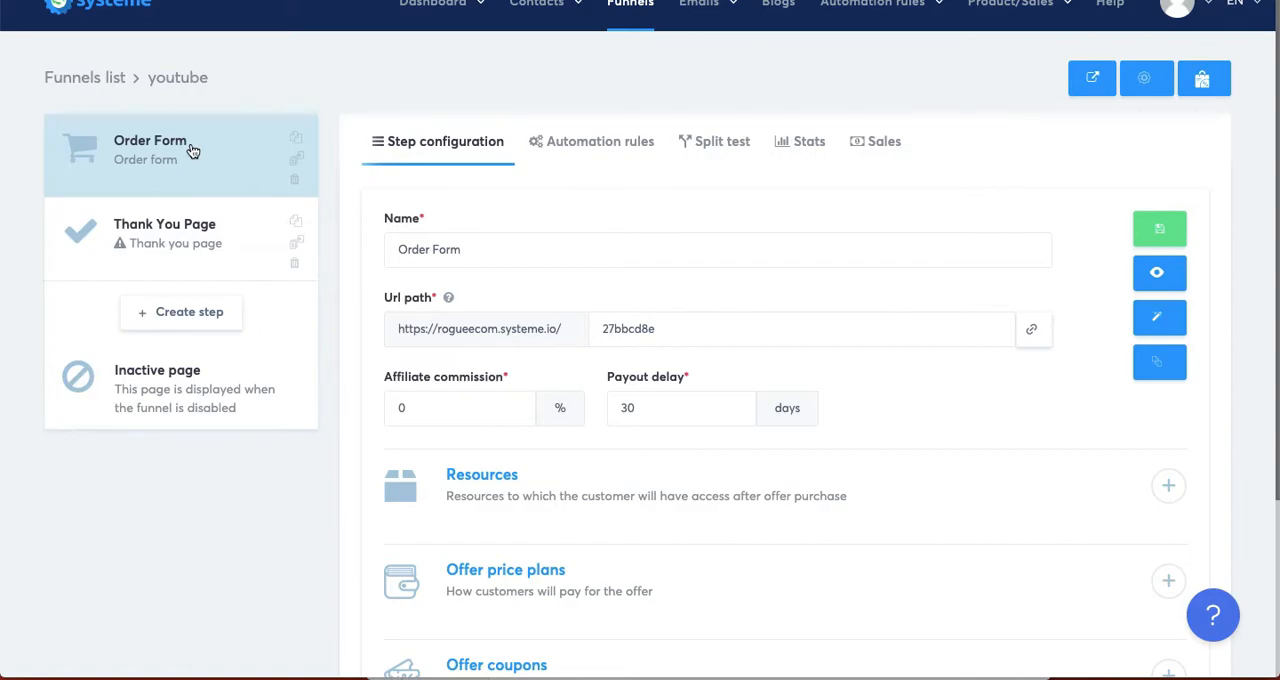
pyautogui.click(165, 233)
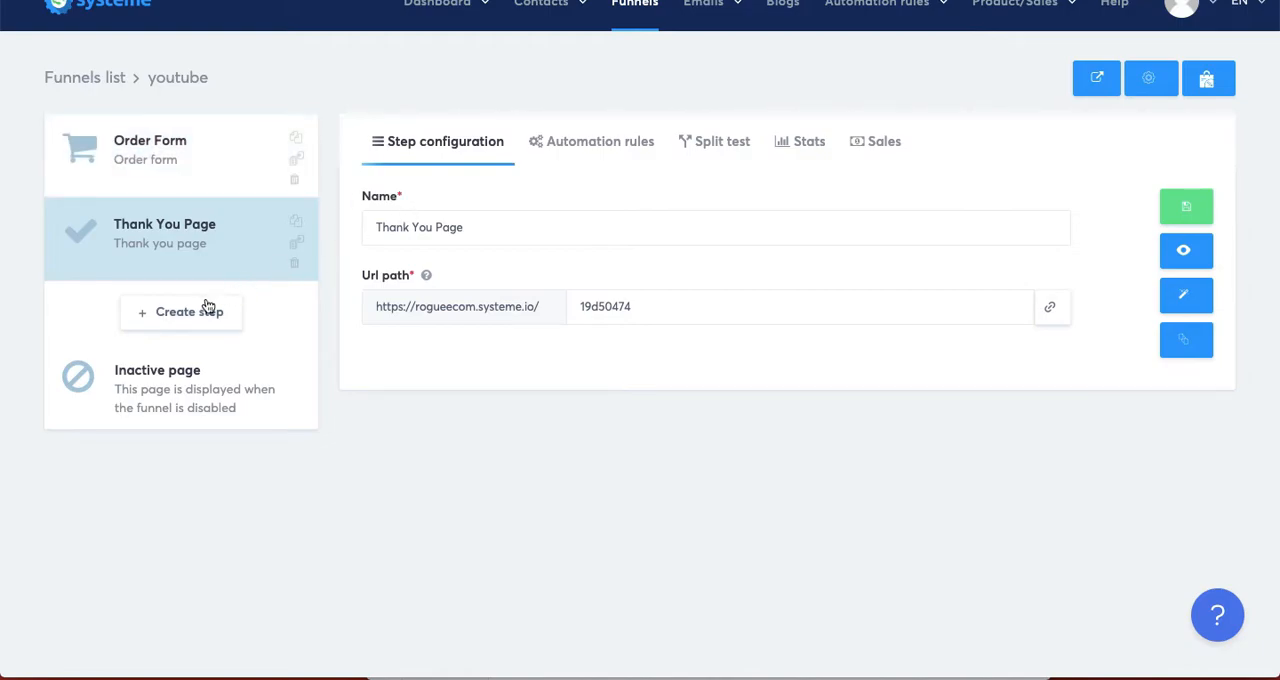
pyautogui.moveTo(184, 318)
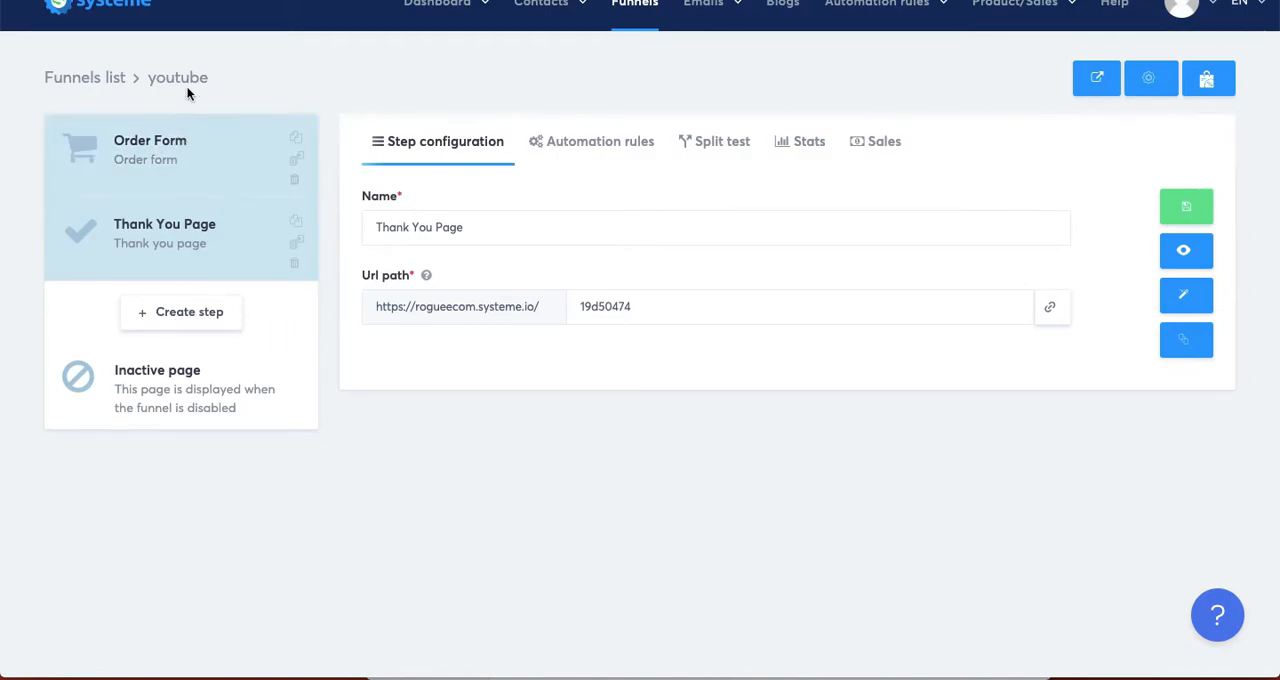
# Add and save a new funnel step named 'sp' of type Squeeze page.
pyautogui.click(181, 311)
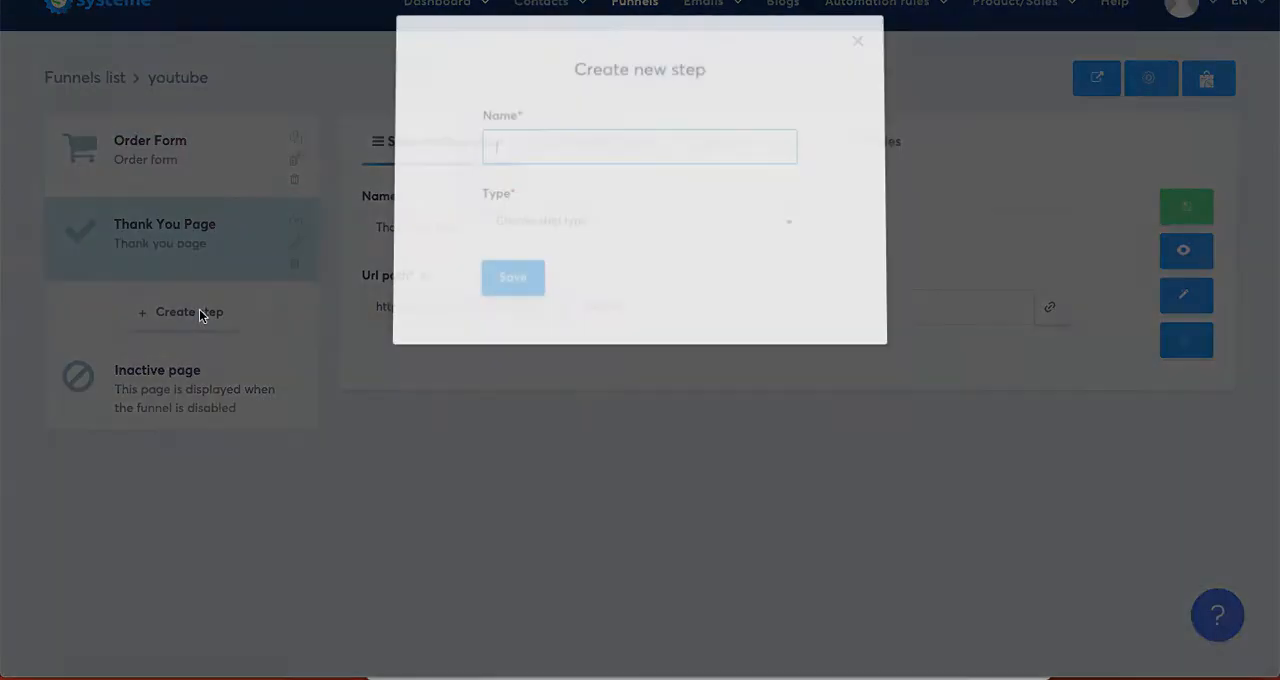
pyautogui.write('sp')
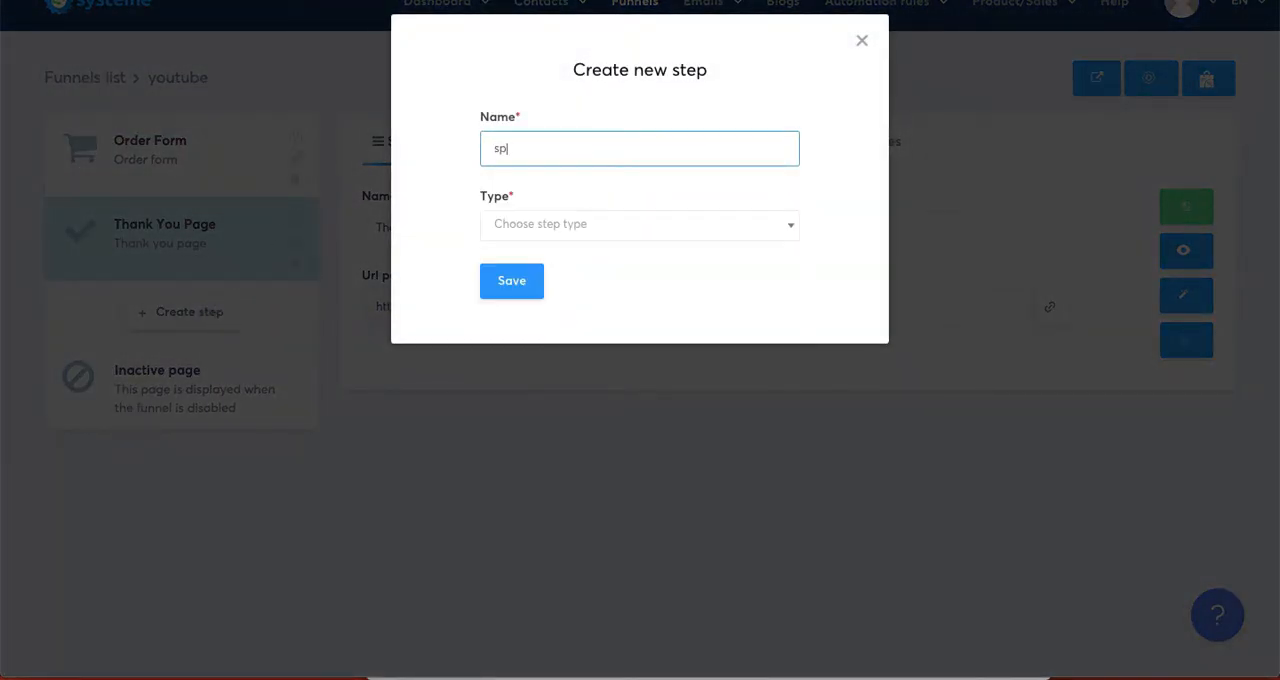
pyautogui.click(639, 223)
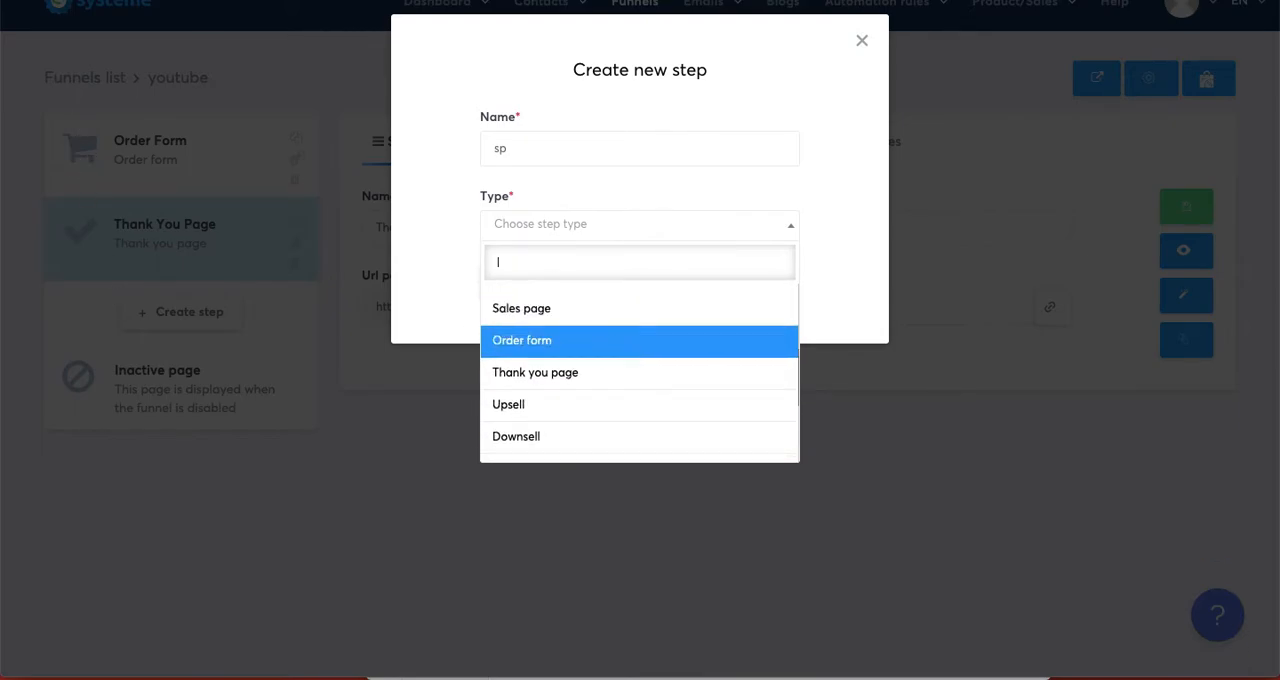
pyautogui.scroll(-3)
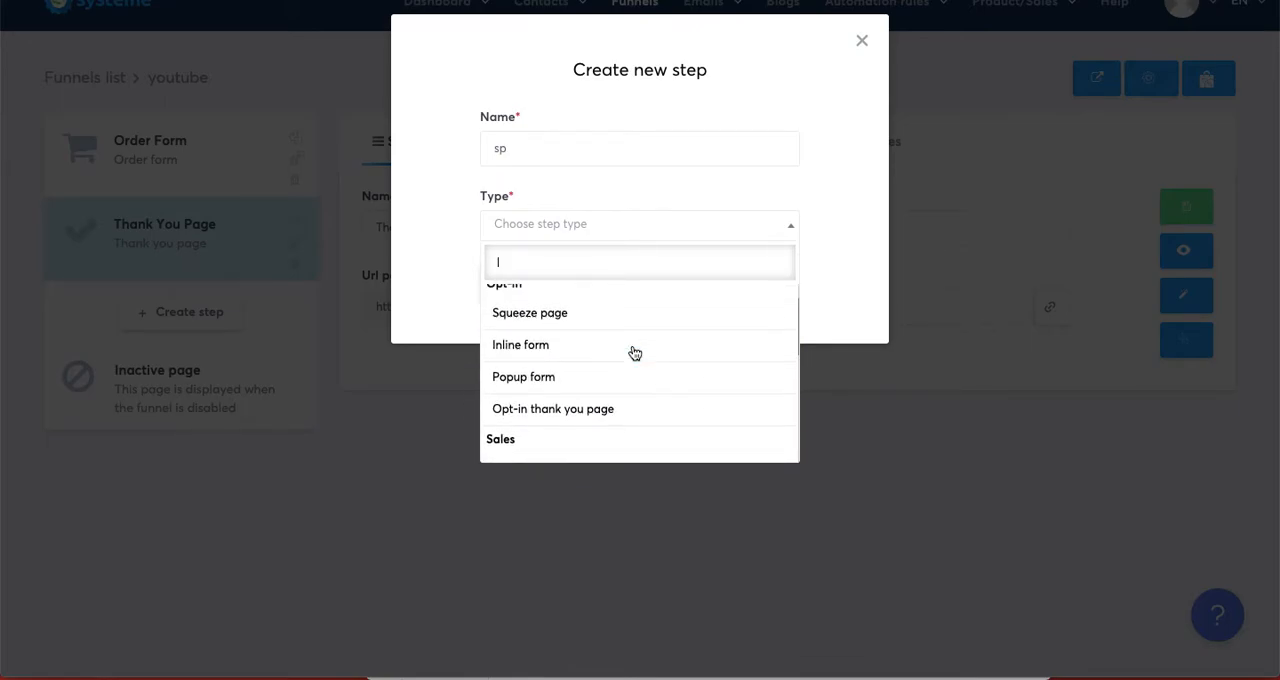
pyautogui.click(530, 312)
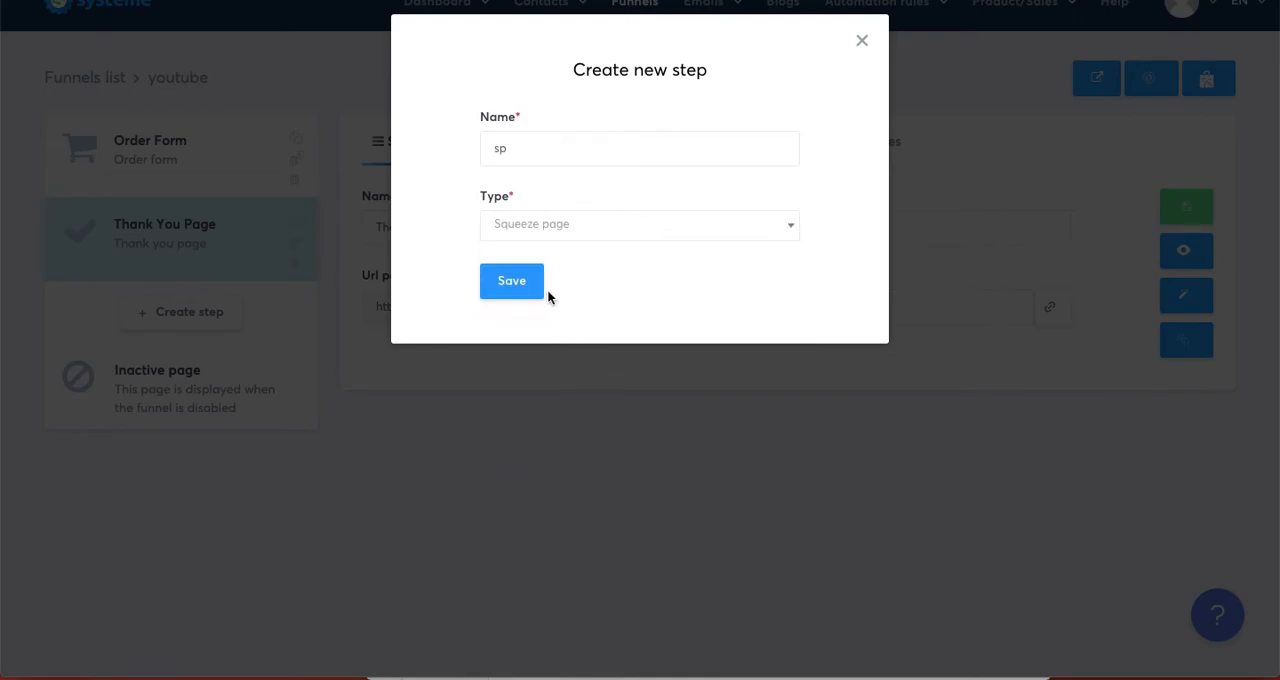
pyautogui.click(511, 280)
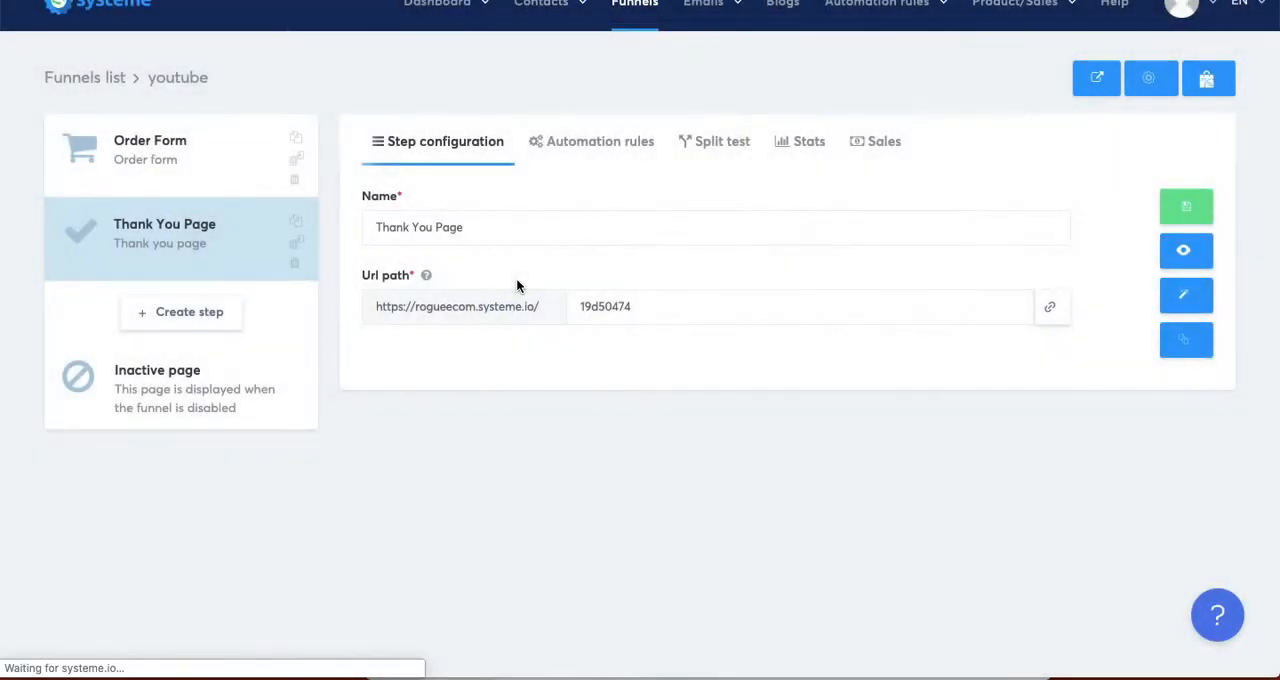
# Open the sp step and browse down through its squeeze page template gallery.
pyautogui.click(180, 311)
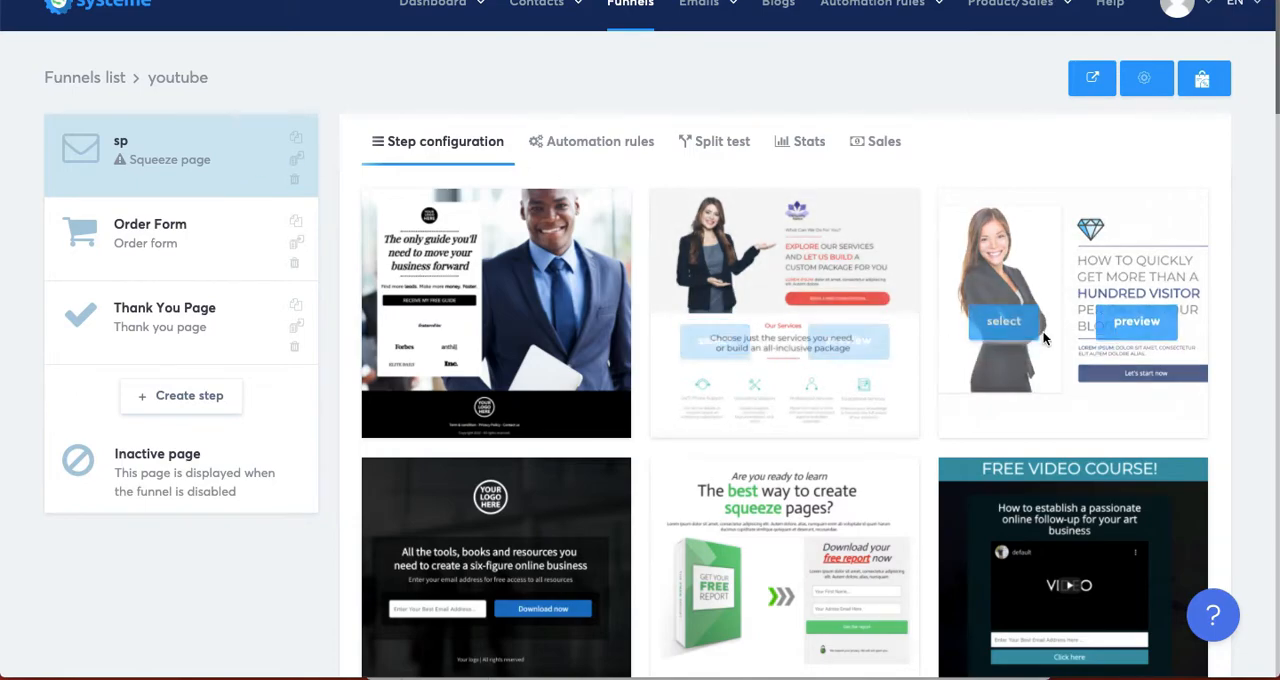
pyautogui.scroll(-3)
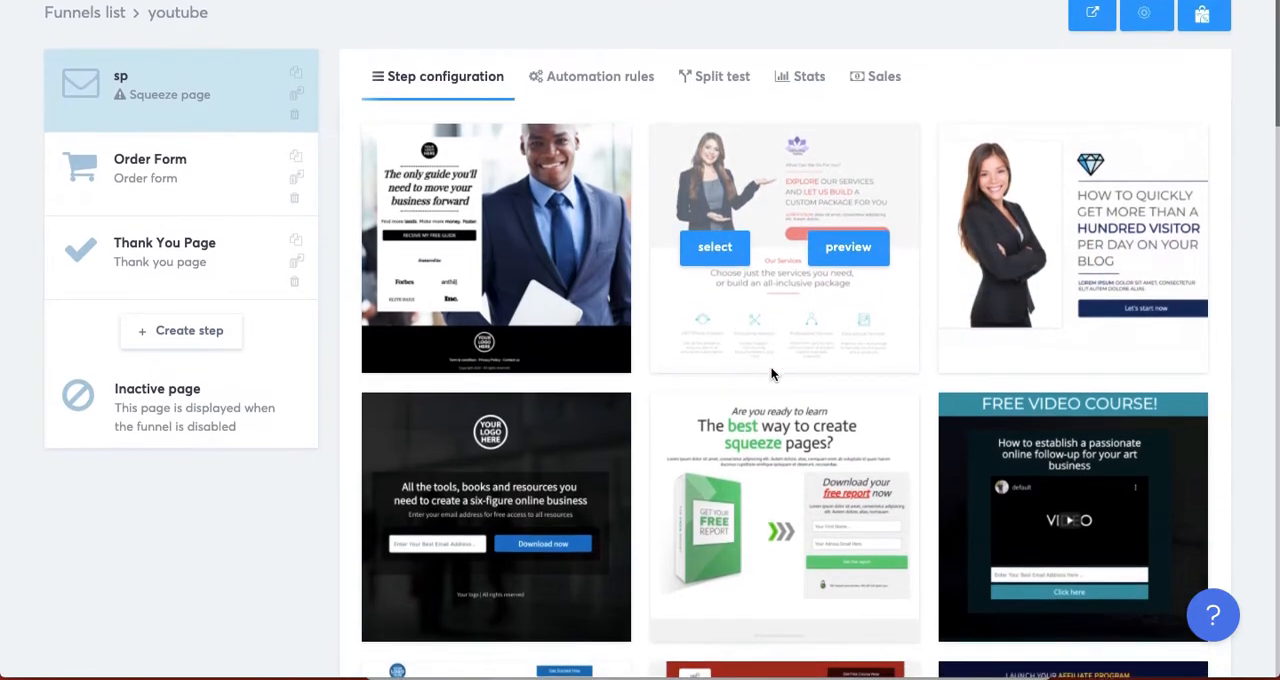
pyautogui.scroll(-3)
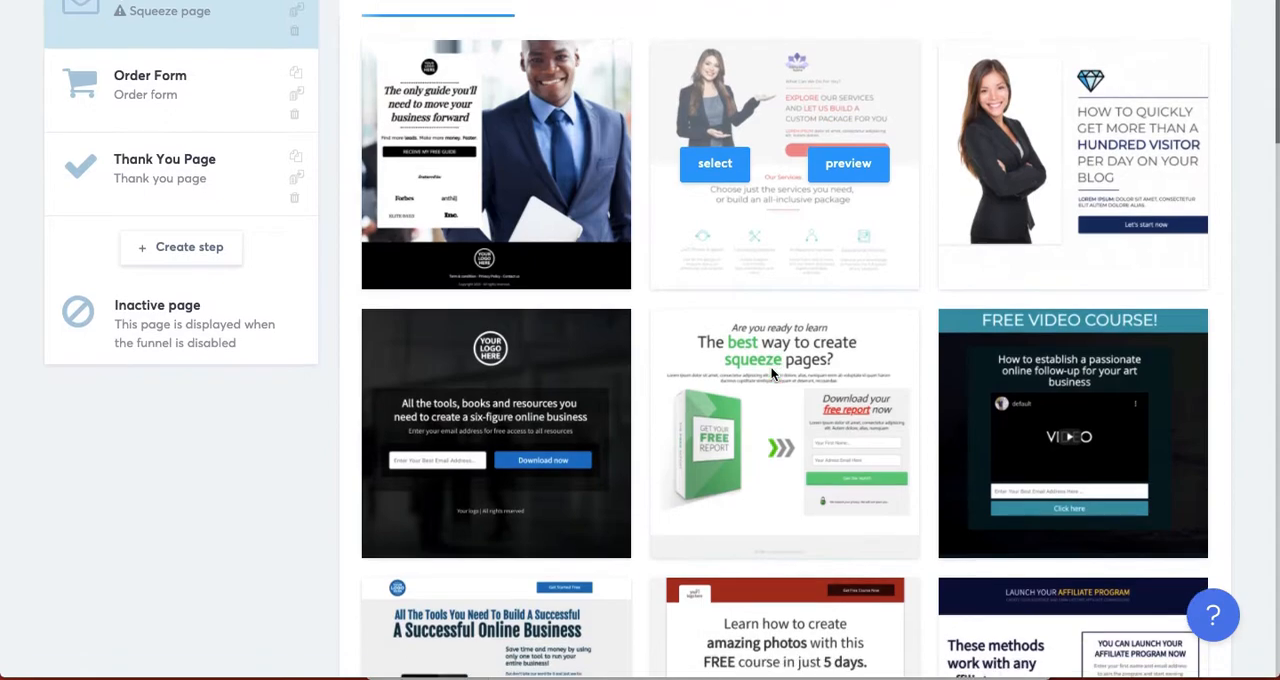
pyautogui.scroll(-3)
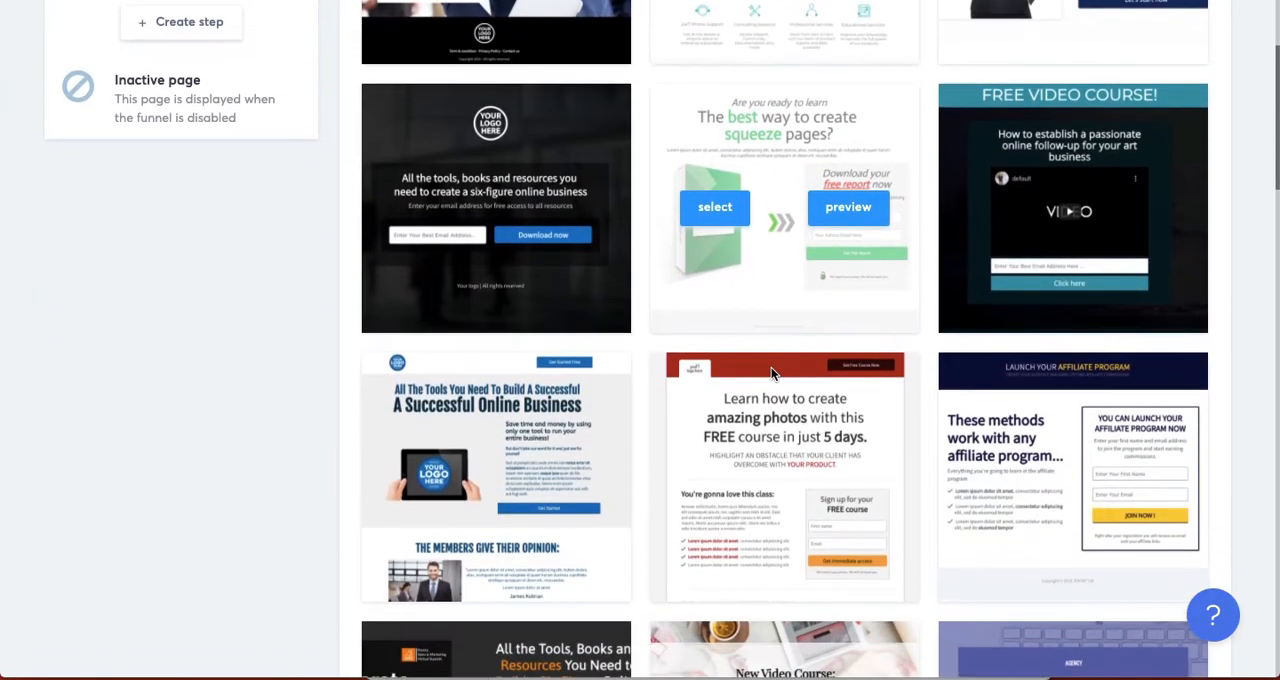
pyautogui.scroll(-3)
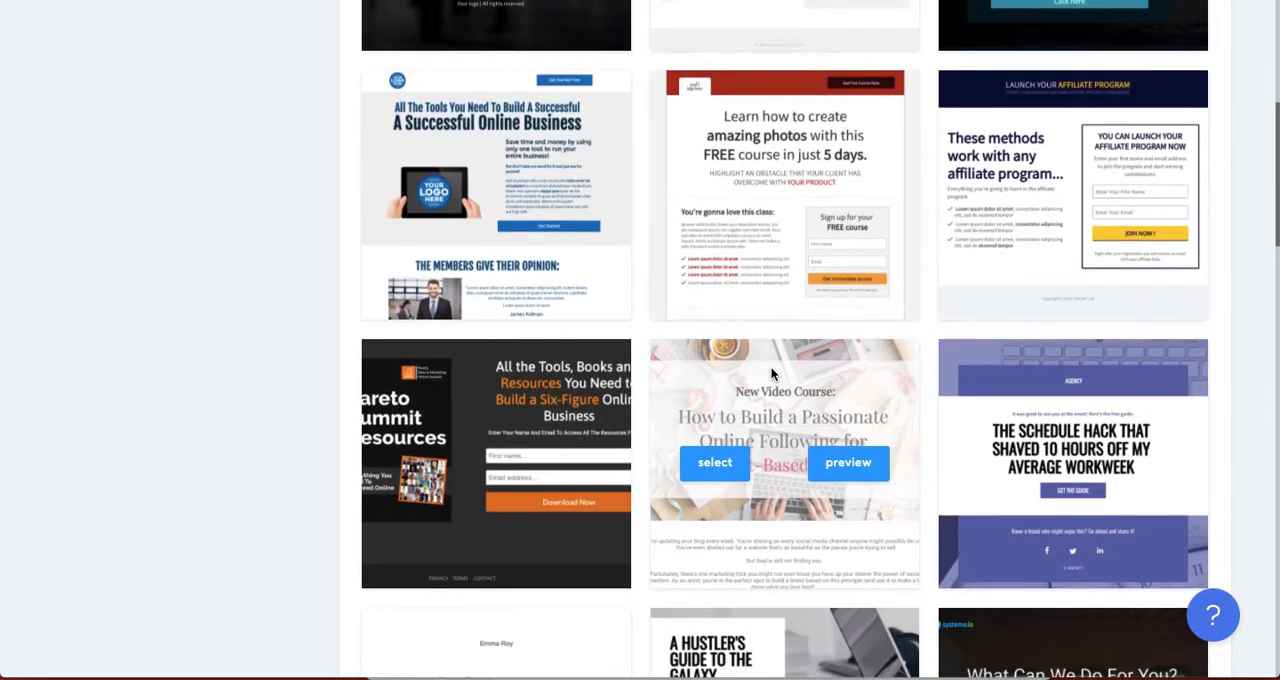
pyautogui.scroll(-3)
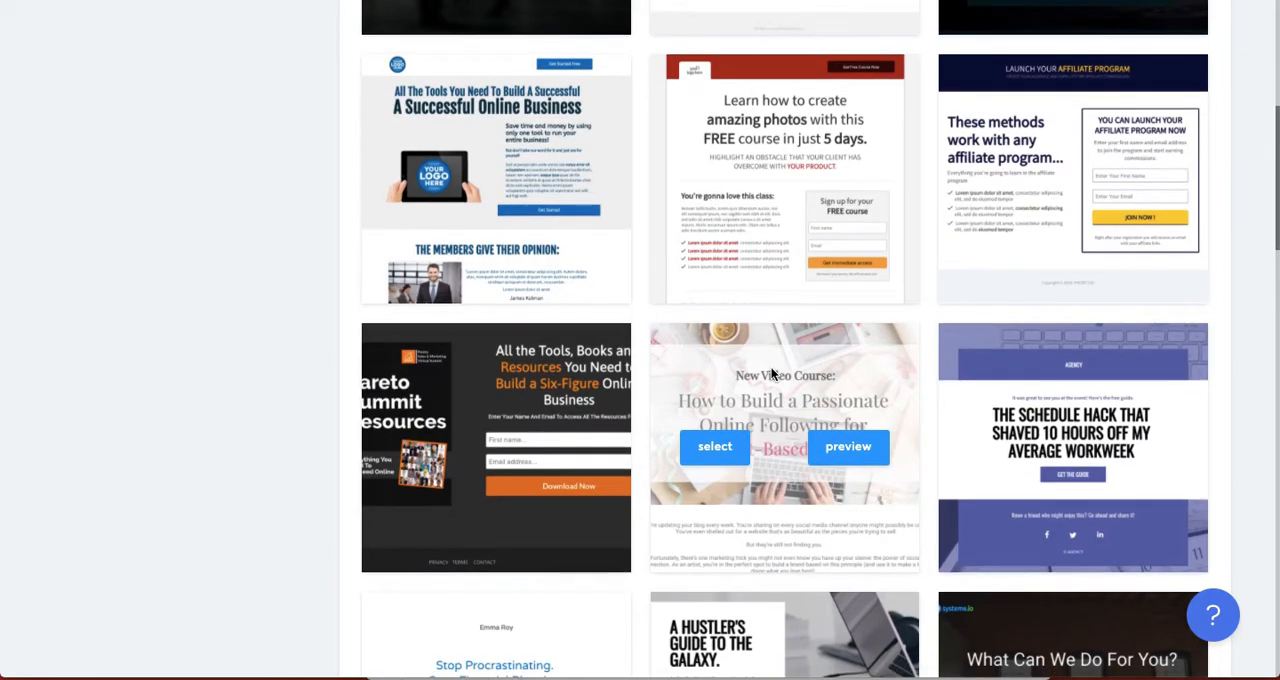
pyautogui.scroll(-3)
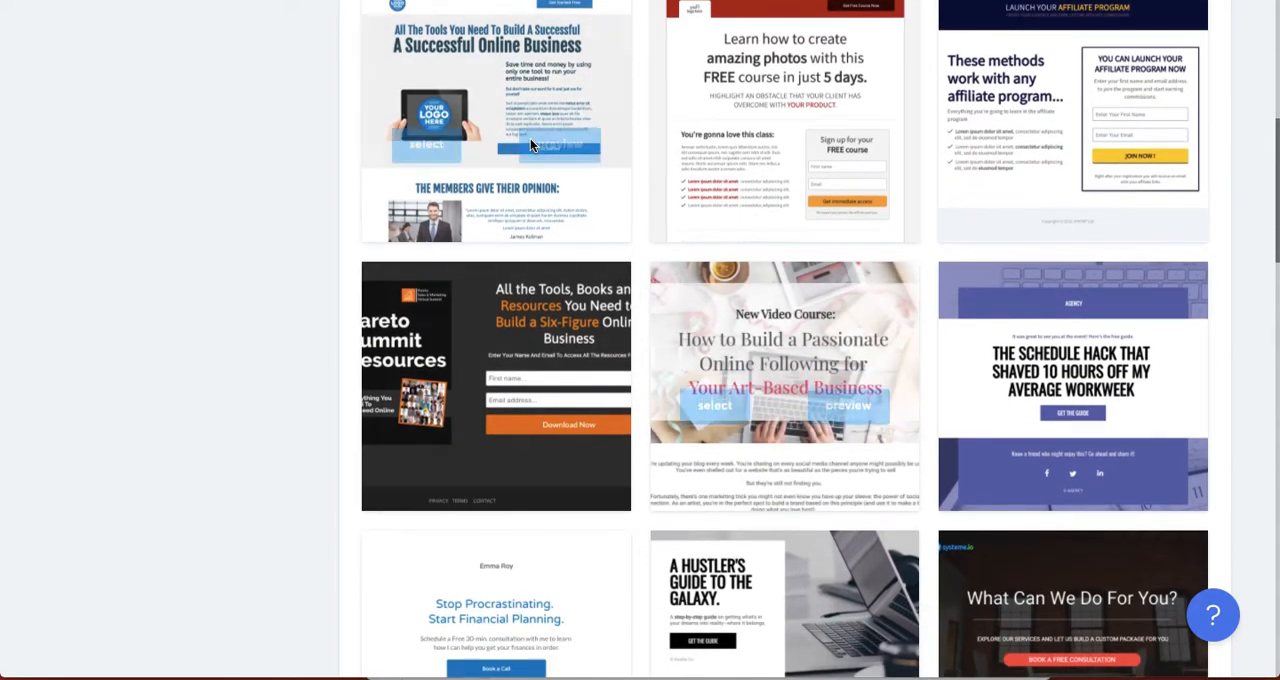
pyautogui.scroll(-3)
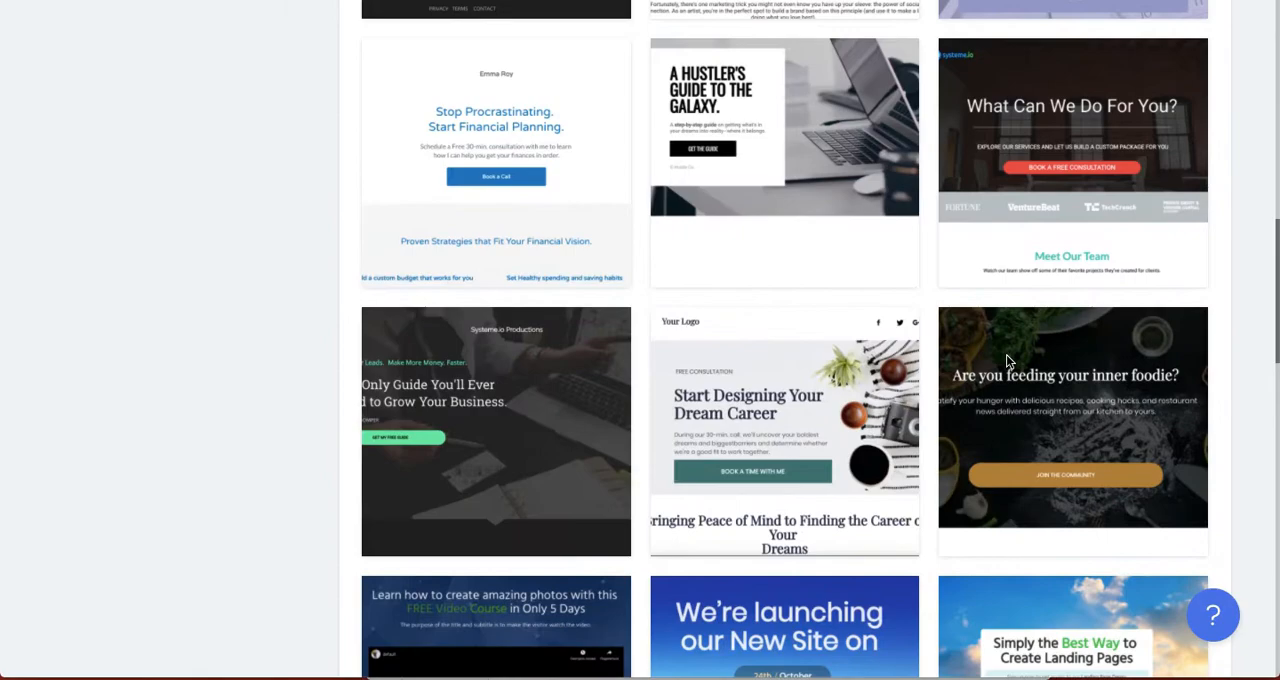
pyautogui.scroll(-3)
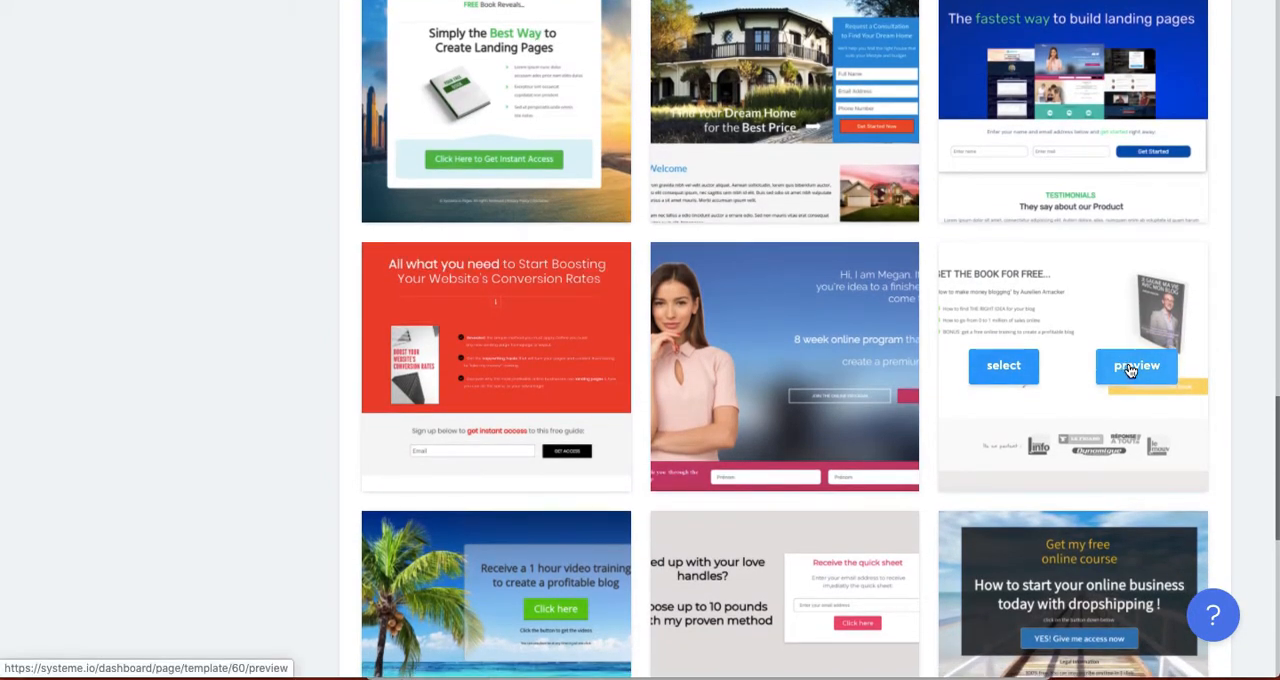
# Preview the 'Get the book for free' template, then select it for sp.
pyautogui.click(1136, 365)
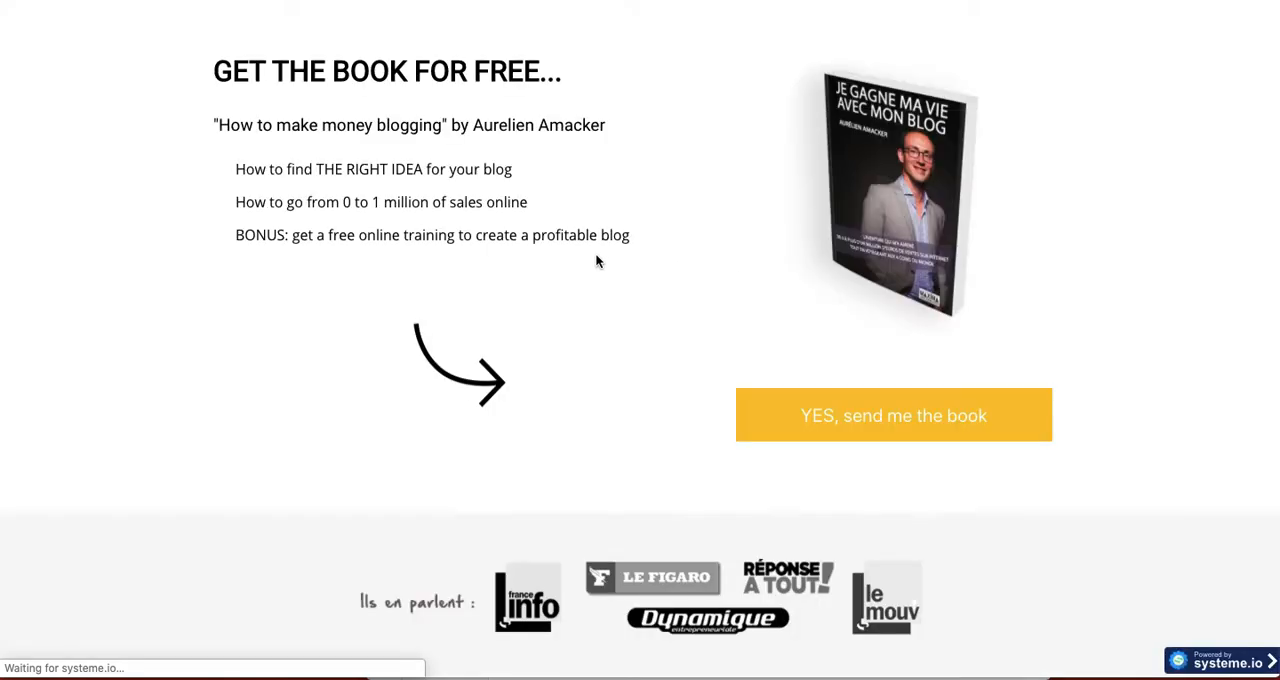
pyautogui.moveTo(913, 159)
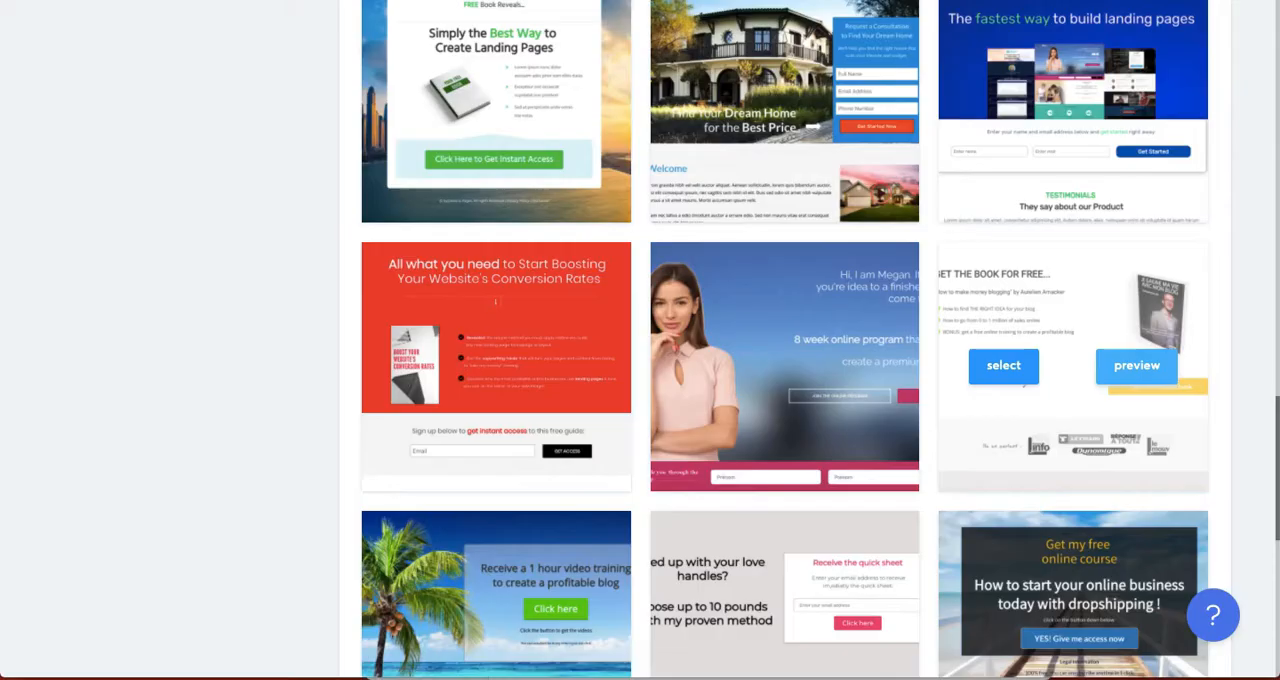
pyautogui.click(1003, 365)
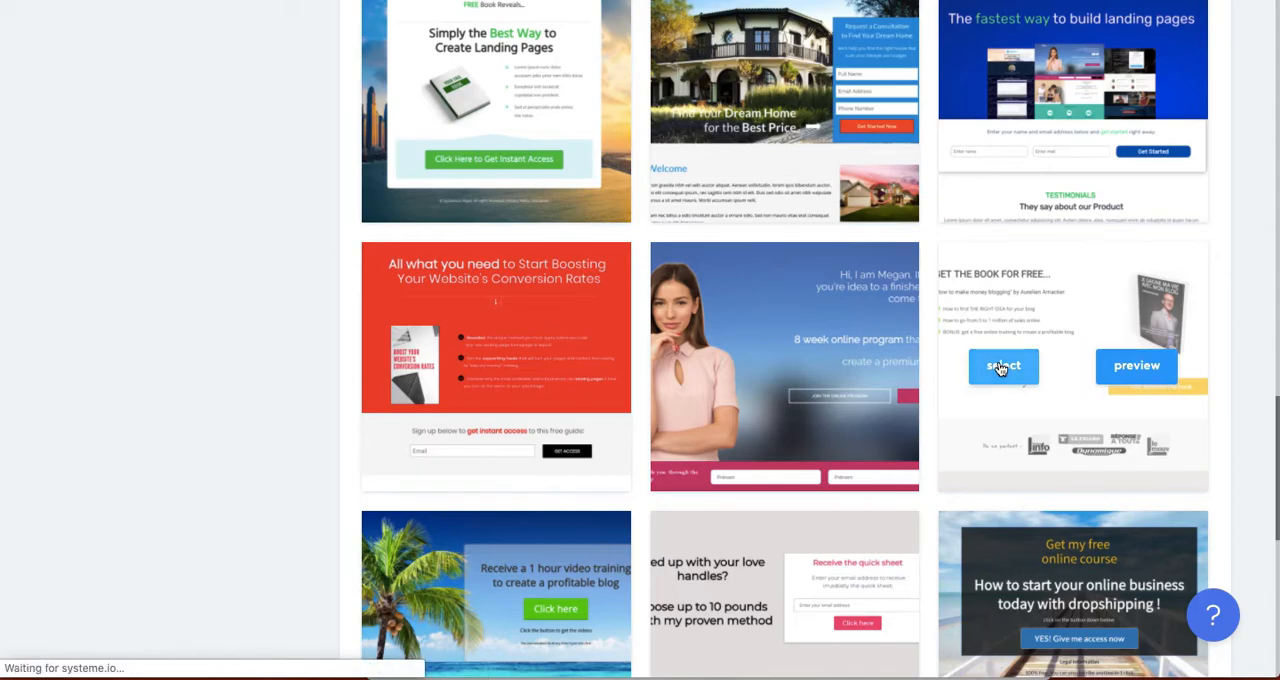
pyautogui.click(1003, 365)
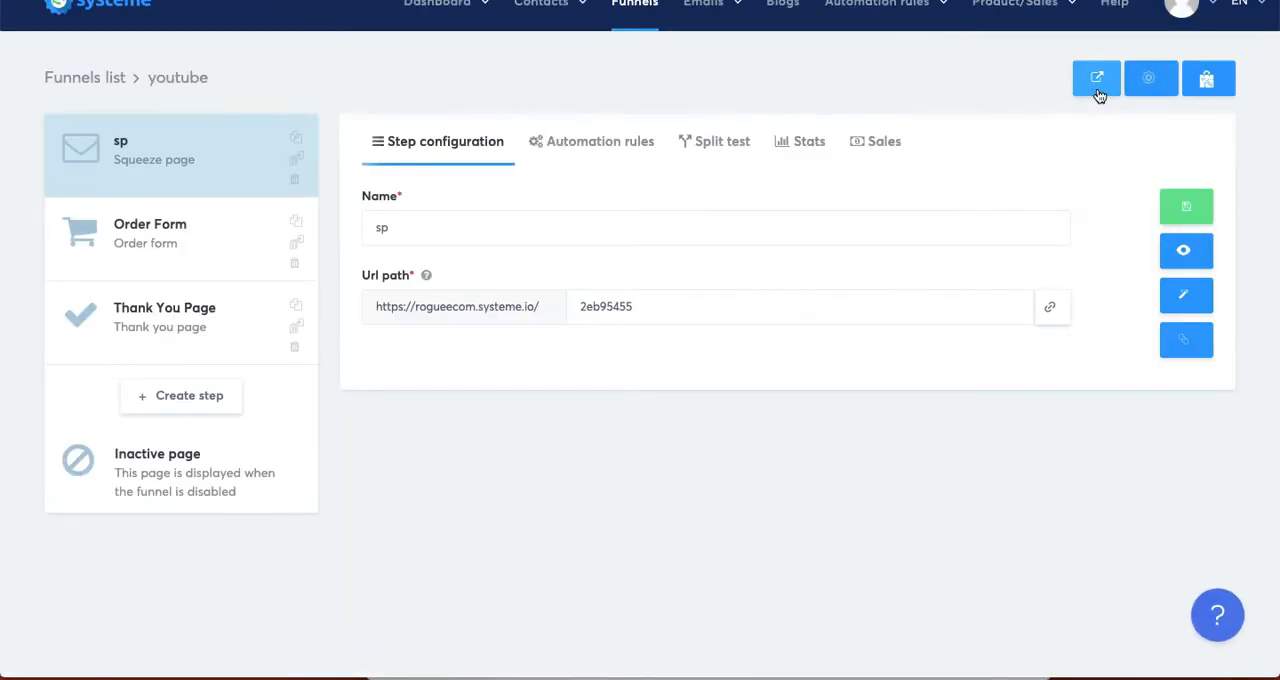
pyautogui.moveTo(1185, 251)
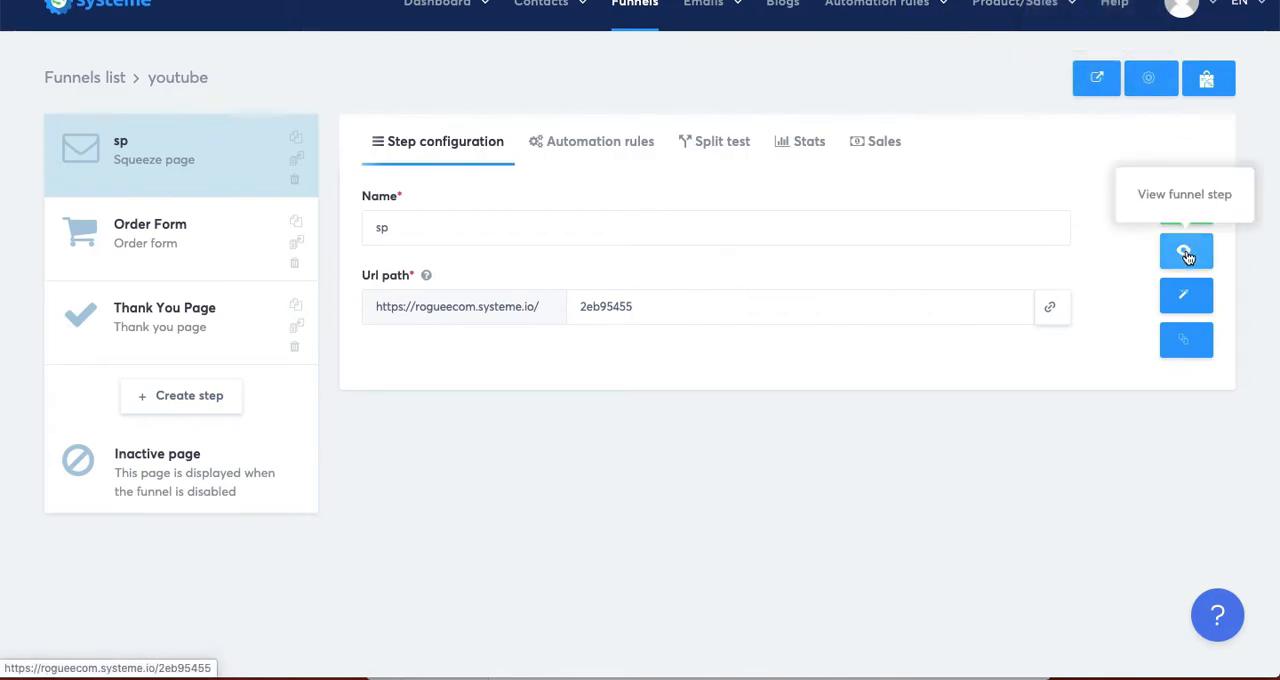
pyautogui.click(1186, 251)
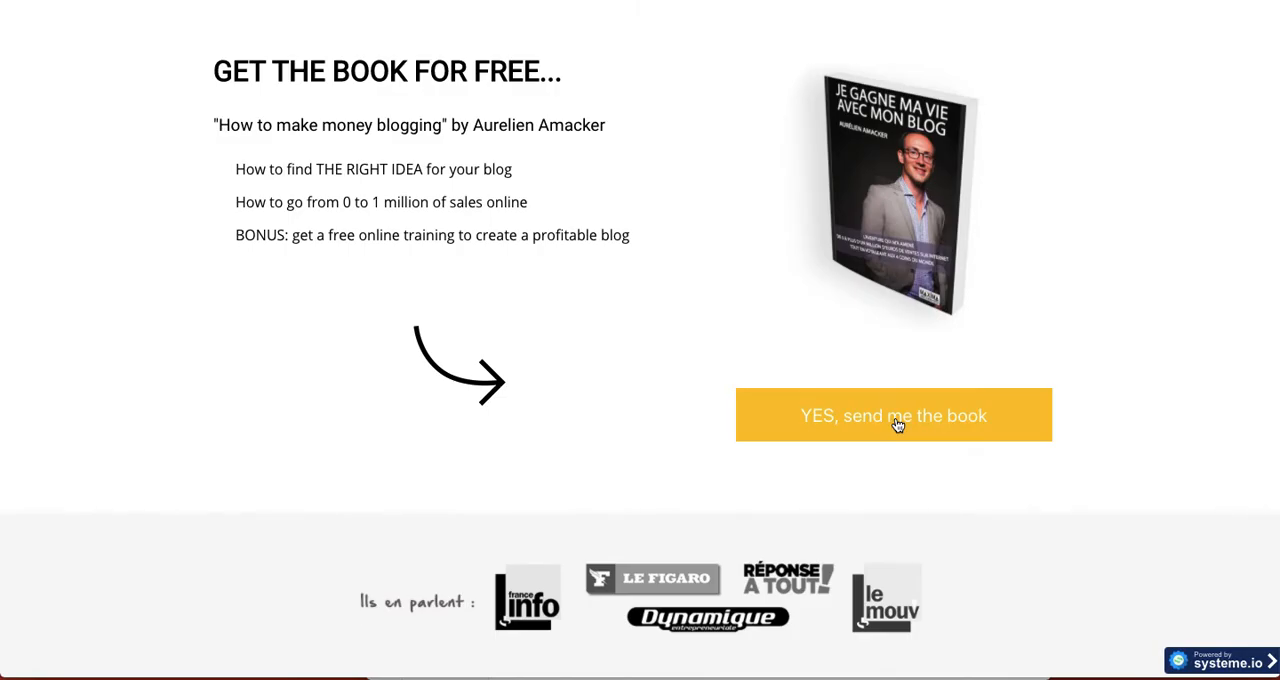
pyautogui.click(893, 415)
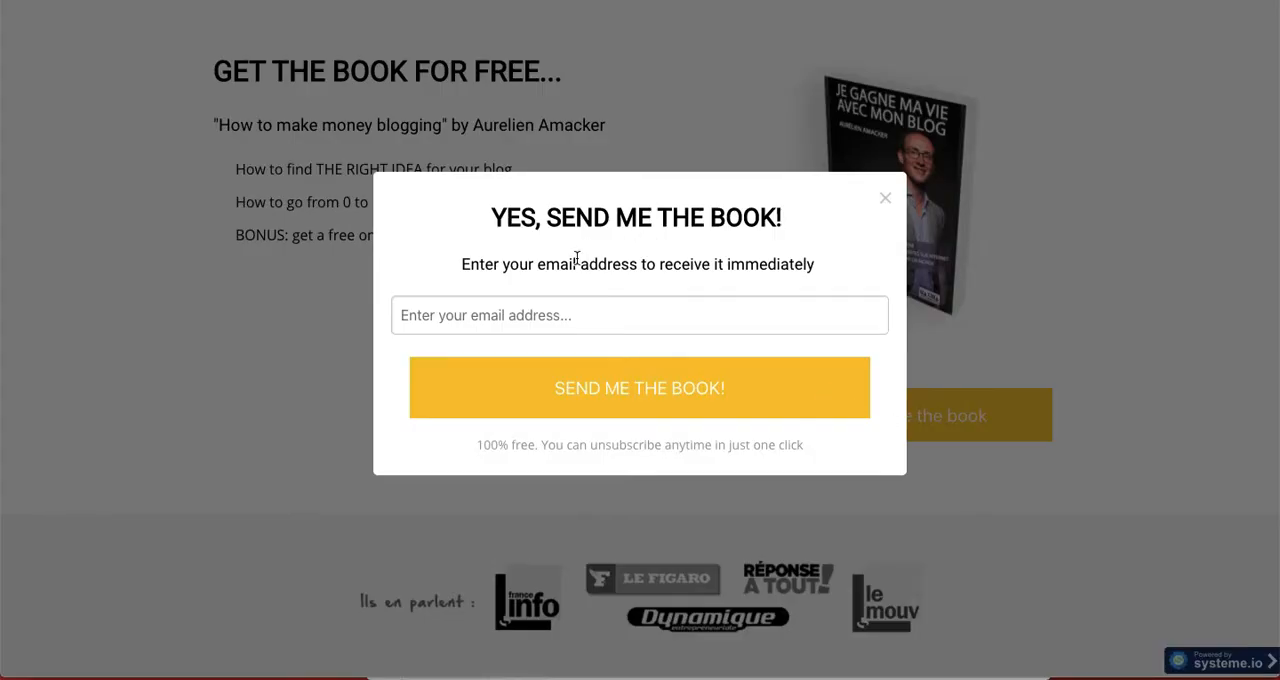
pyautogui.moveTo(905, 387)
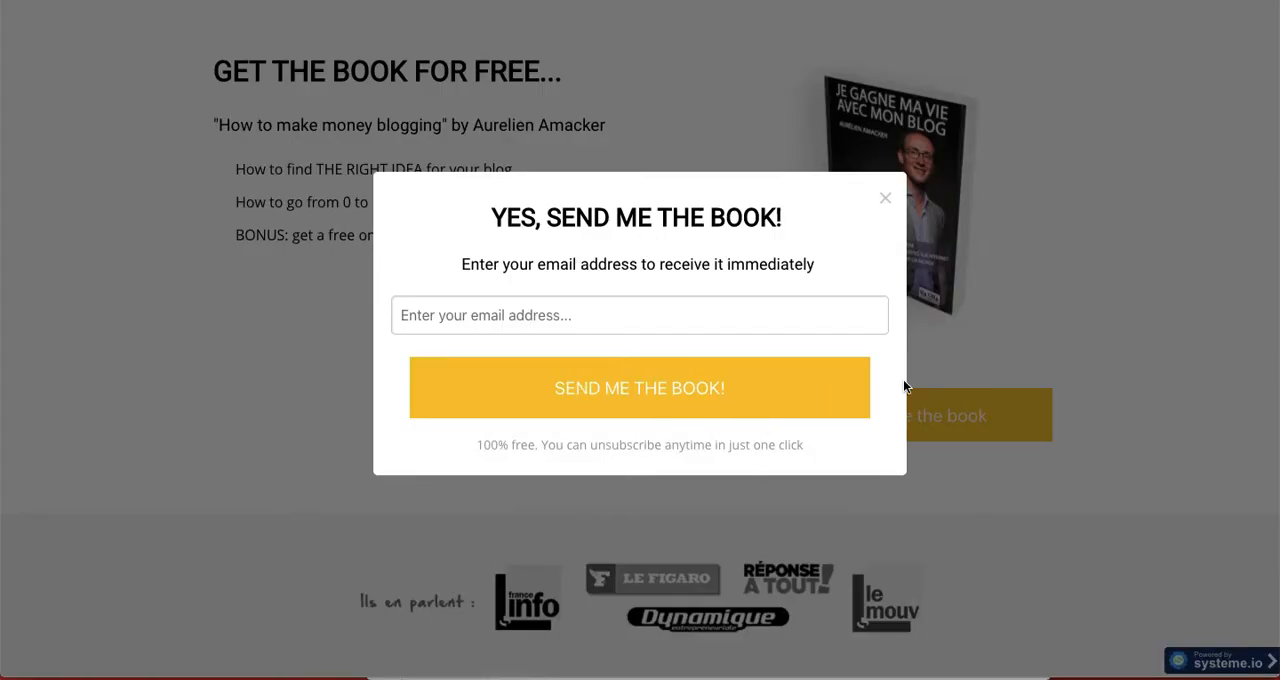
pyautogui.click(884, 197)
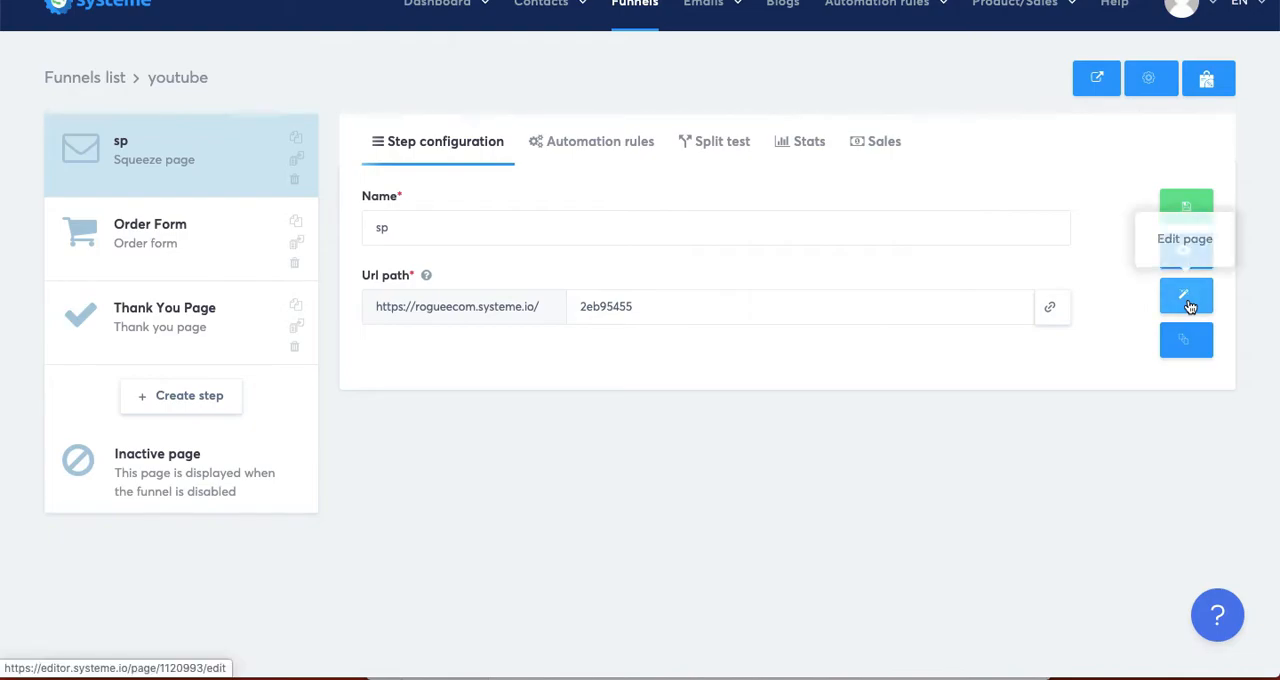
# Set the 'YES, send me the book' button action to Next step url.
pyautogui.click(1186, 295)
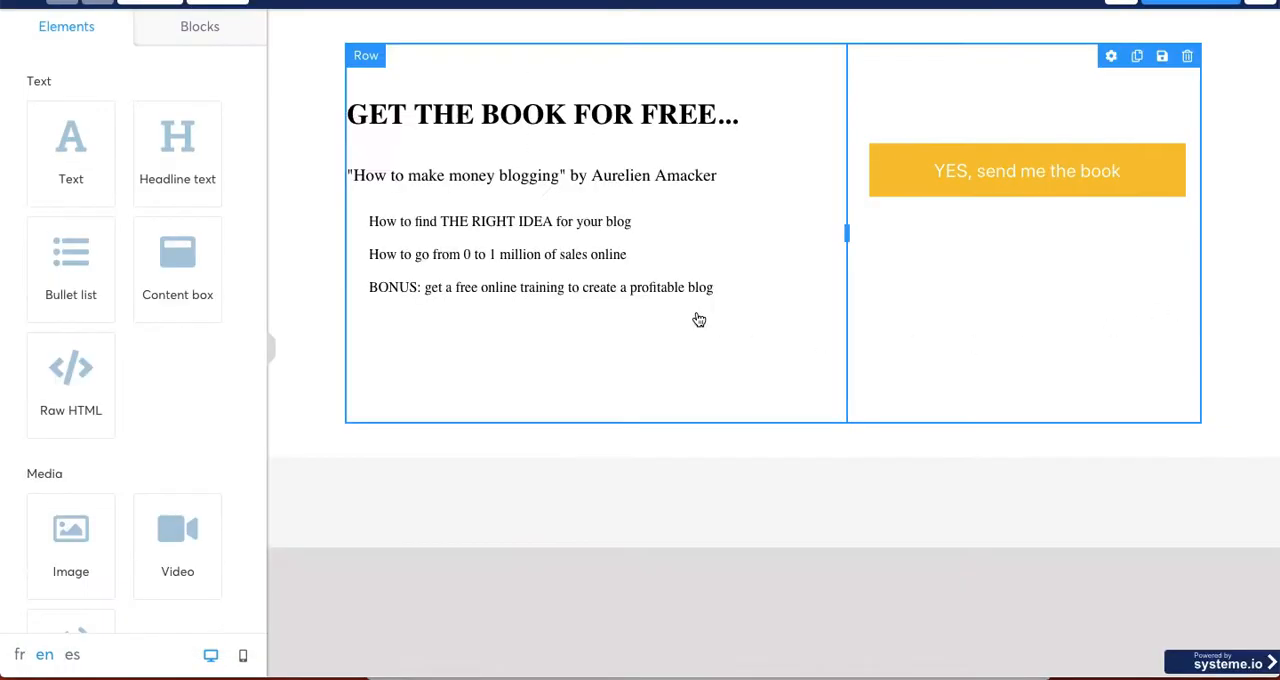
pyautogui.click(1026, 170)
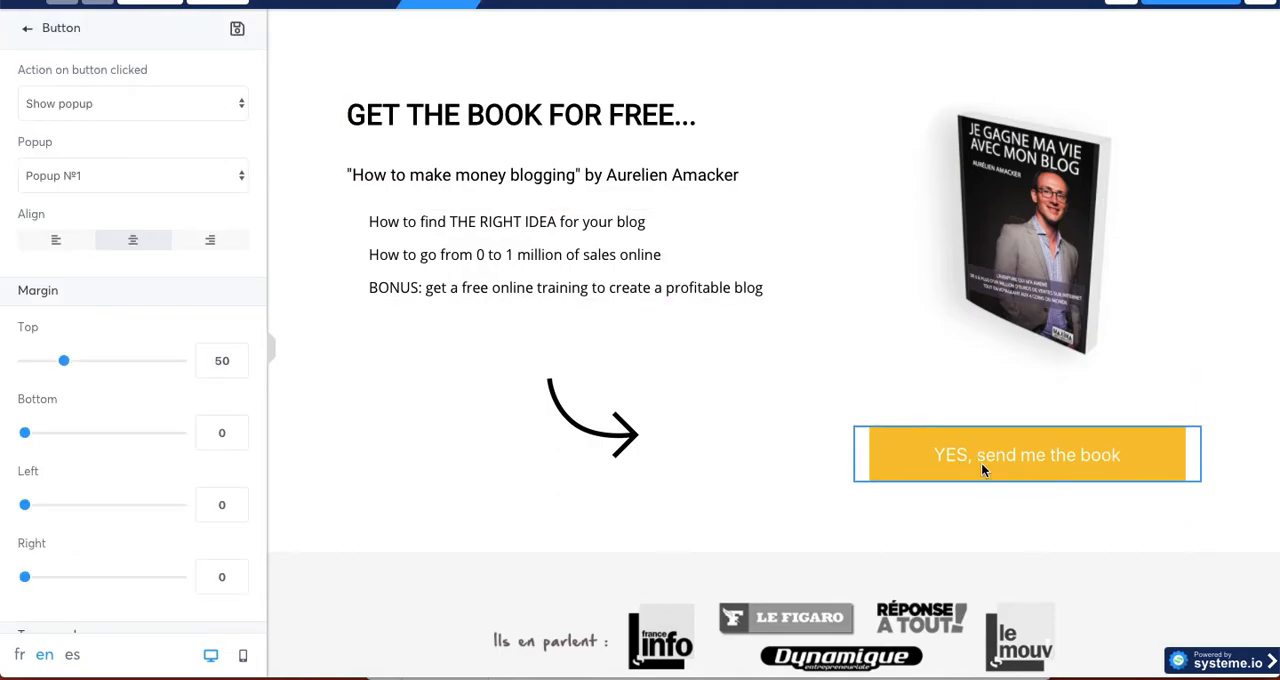
pyautogui.click(131, 103)
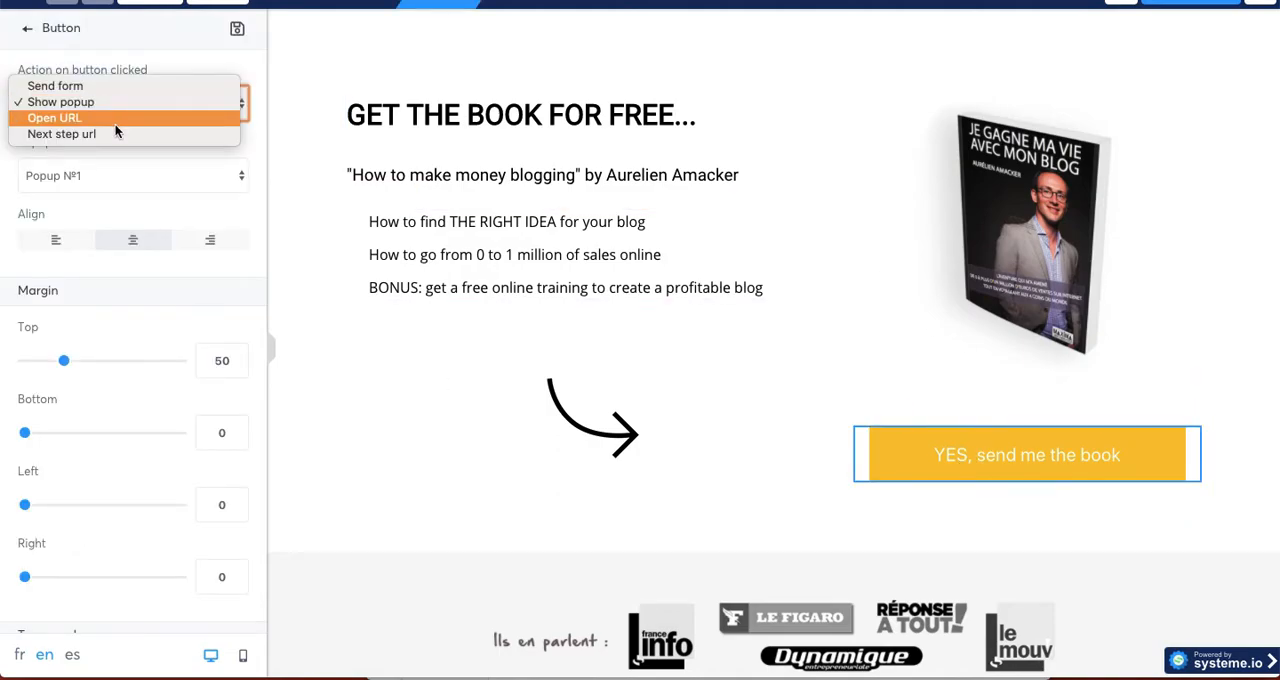
pyautogui.click(62, 134)
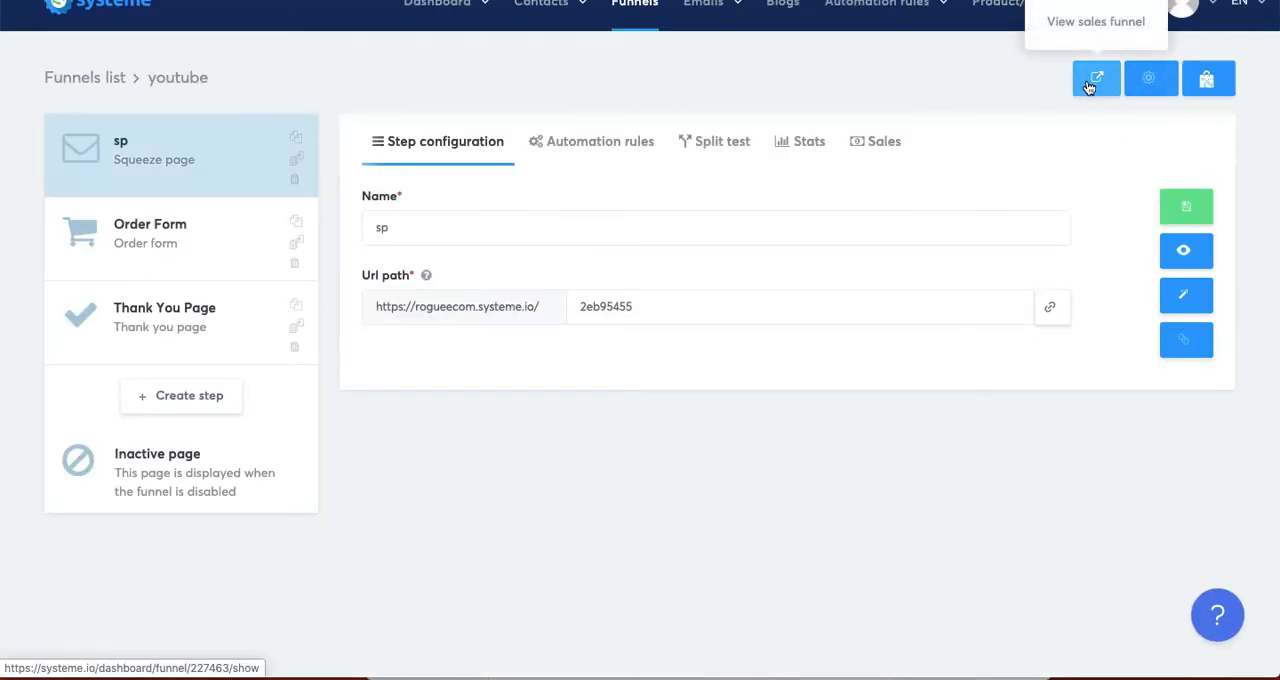
pyautogui.click(1096, 78)
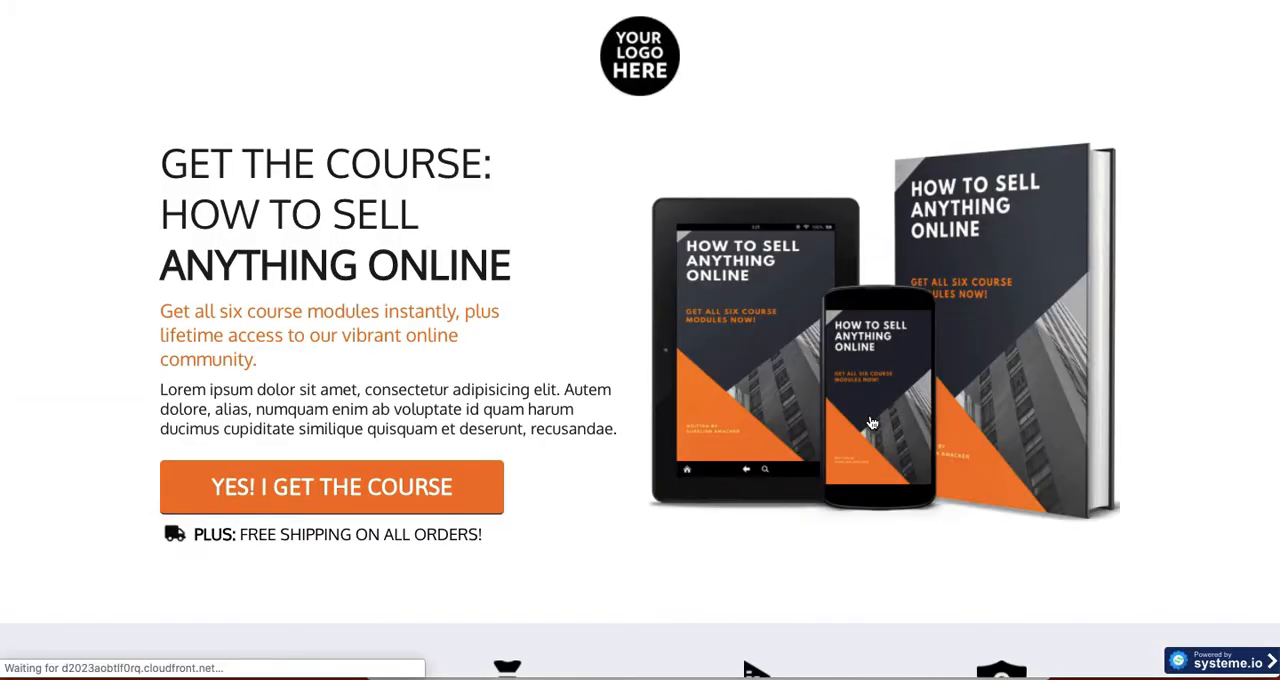
pyautogui.scroll(-3)
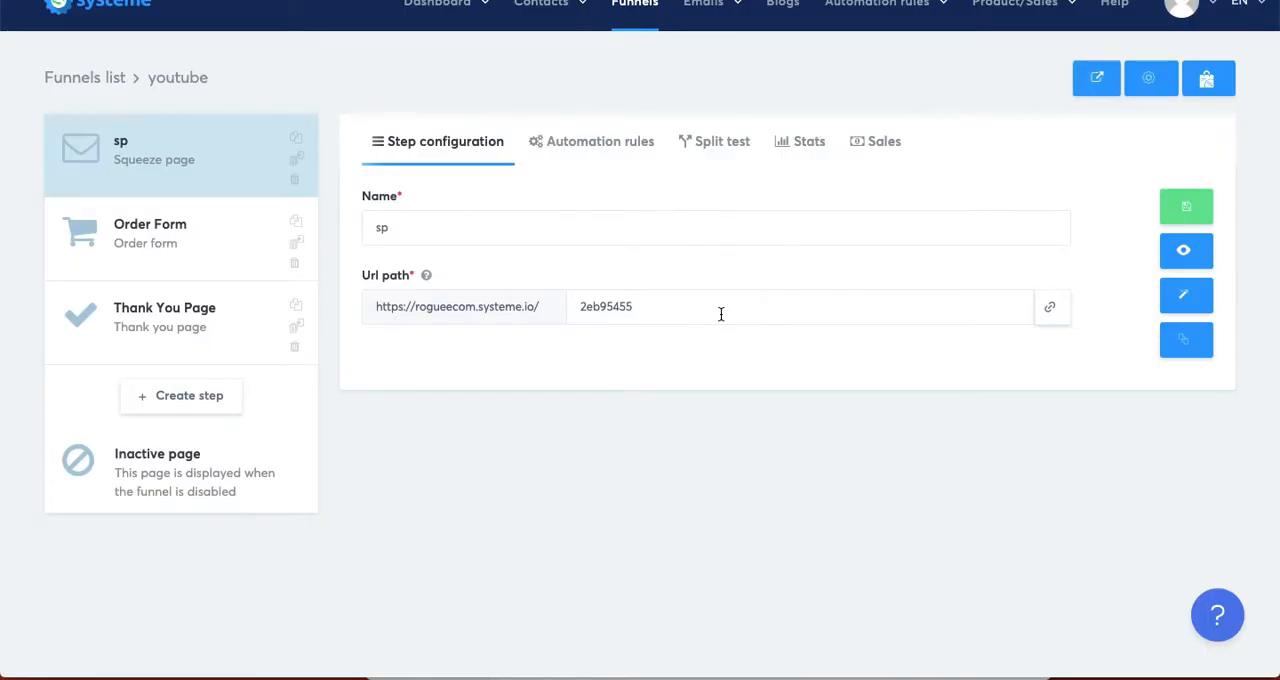
pyautogui.moveTo(680, 450)
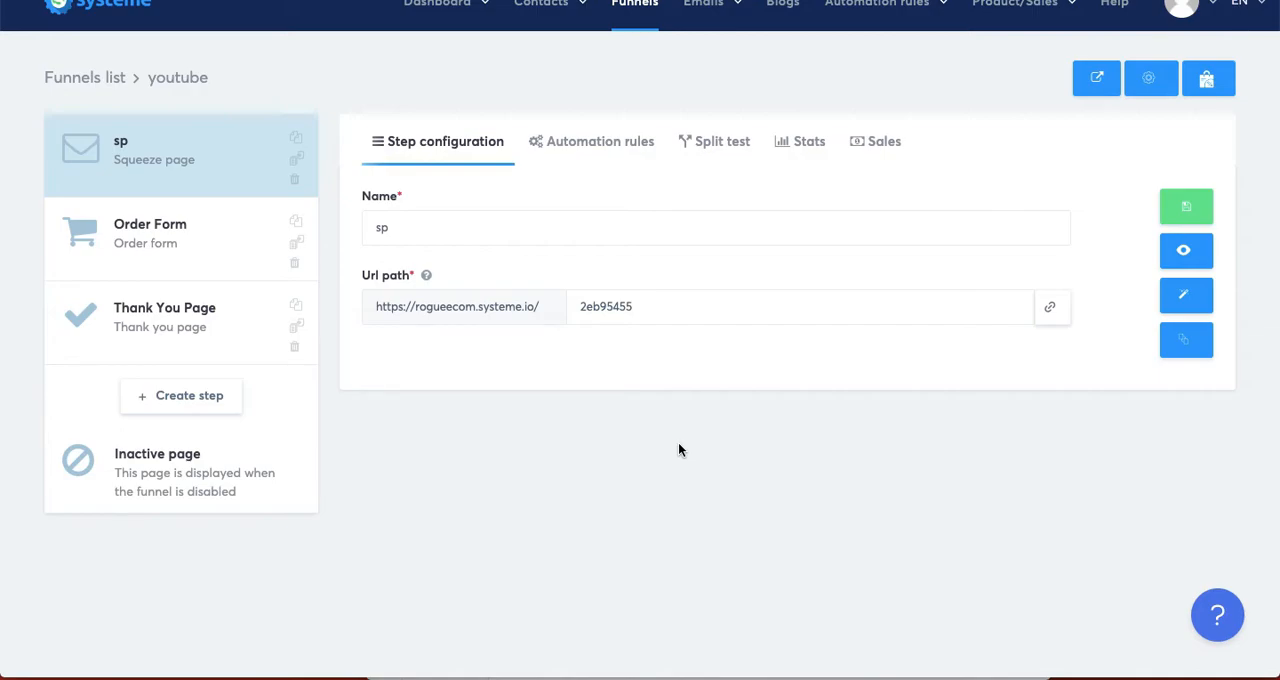
pyautogui.moveTo(685, 450)
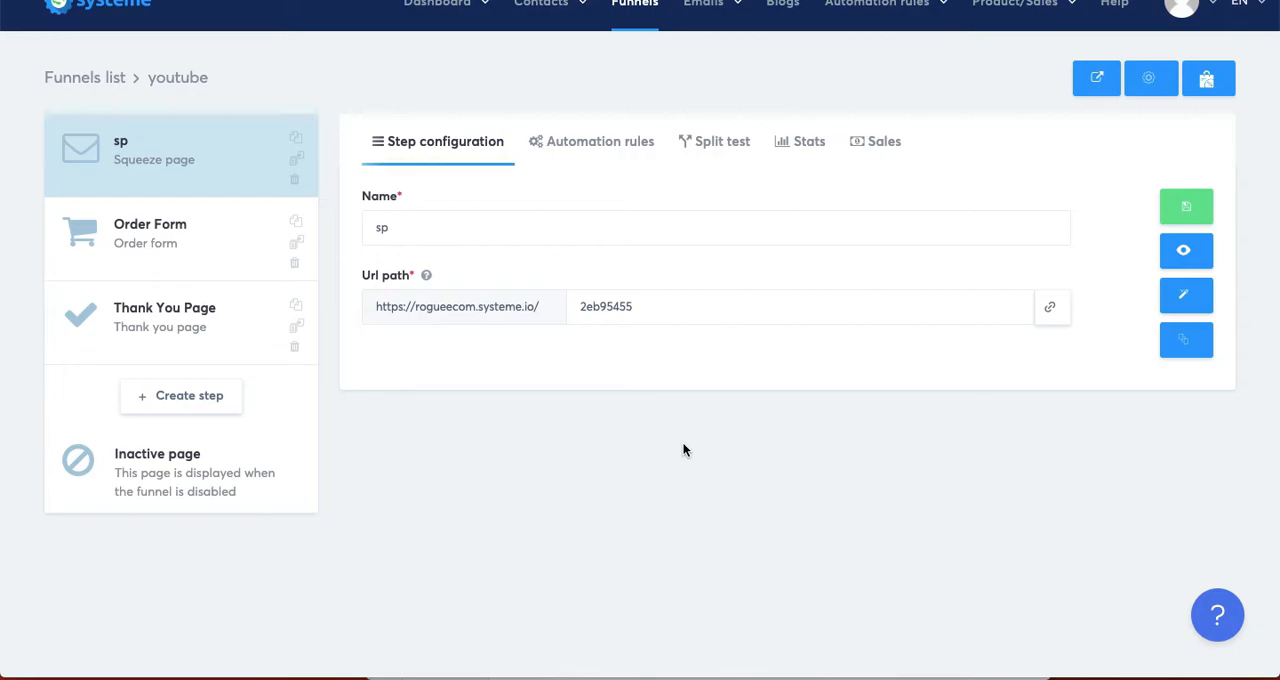
pyautogui.moveTo(539, 51)
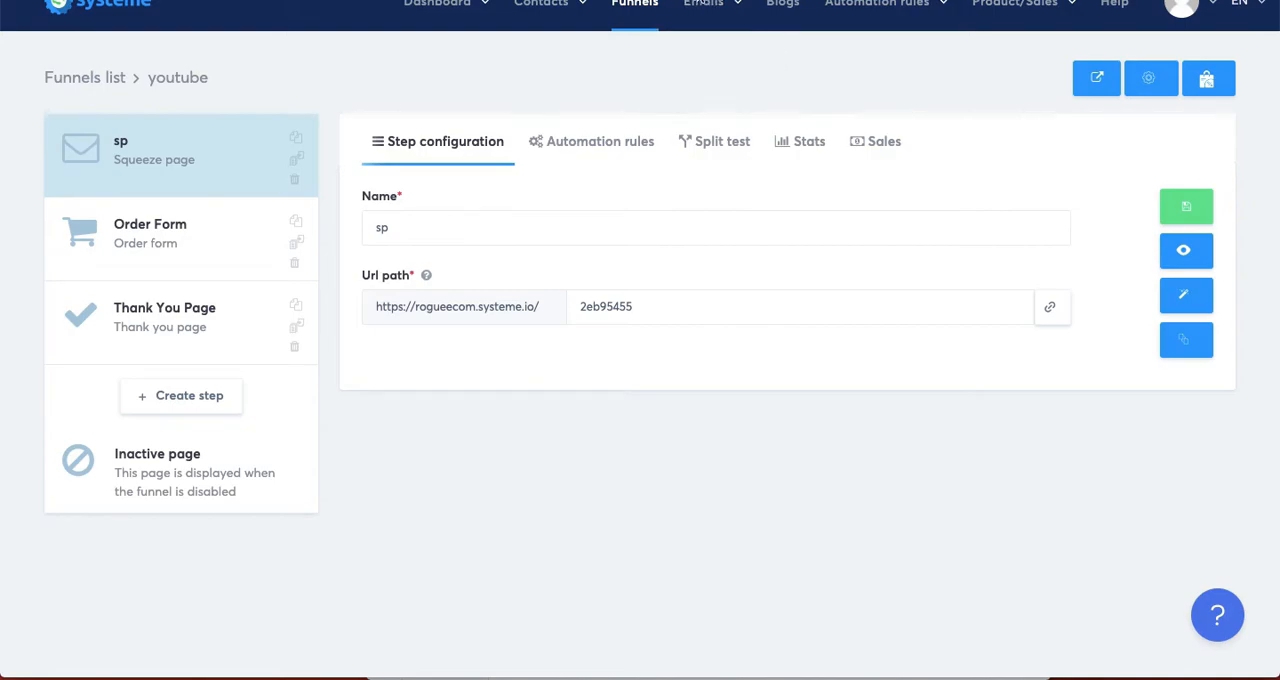
pyautogui.click(541, 5)
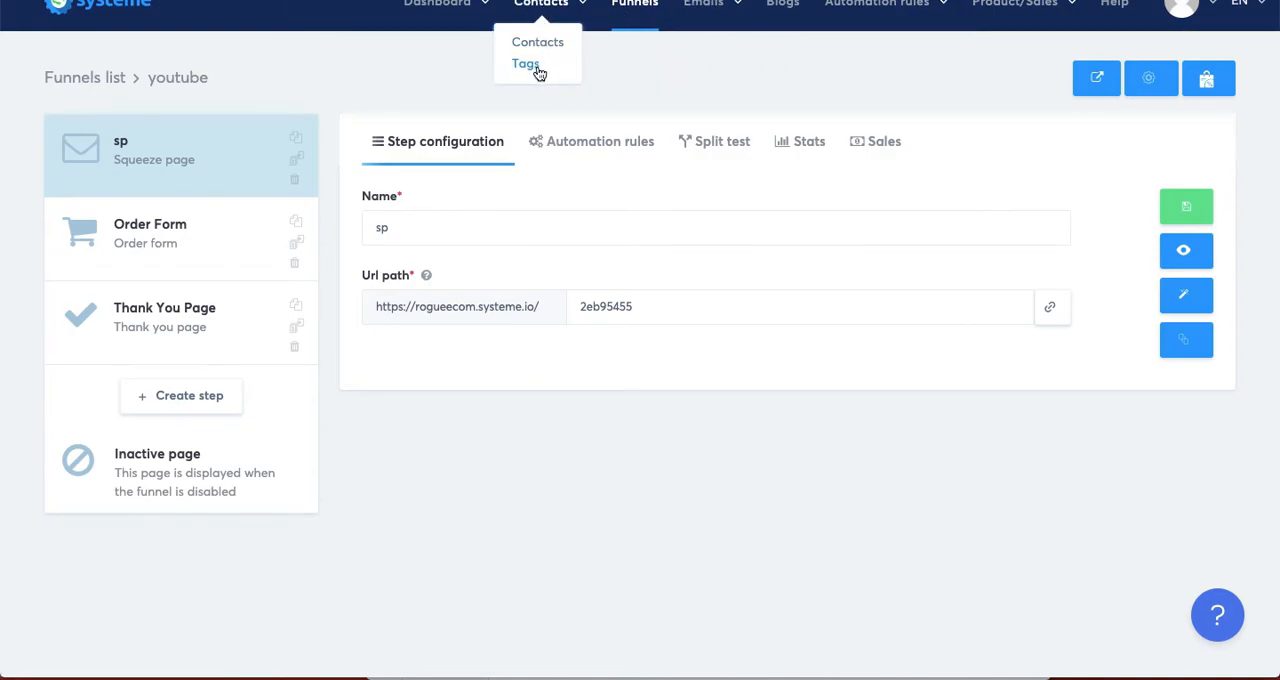
pyautogui.click(525, 63)
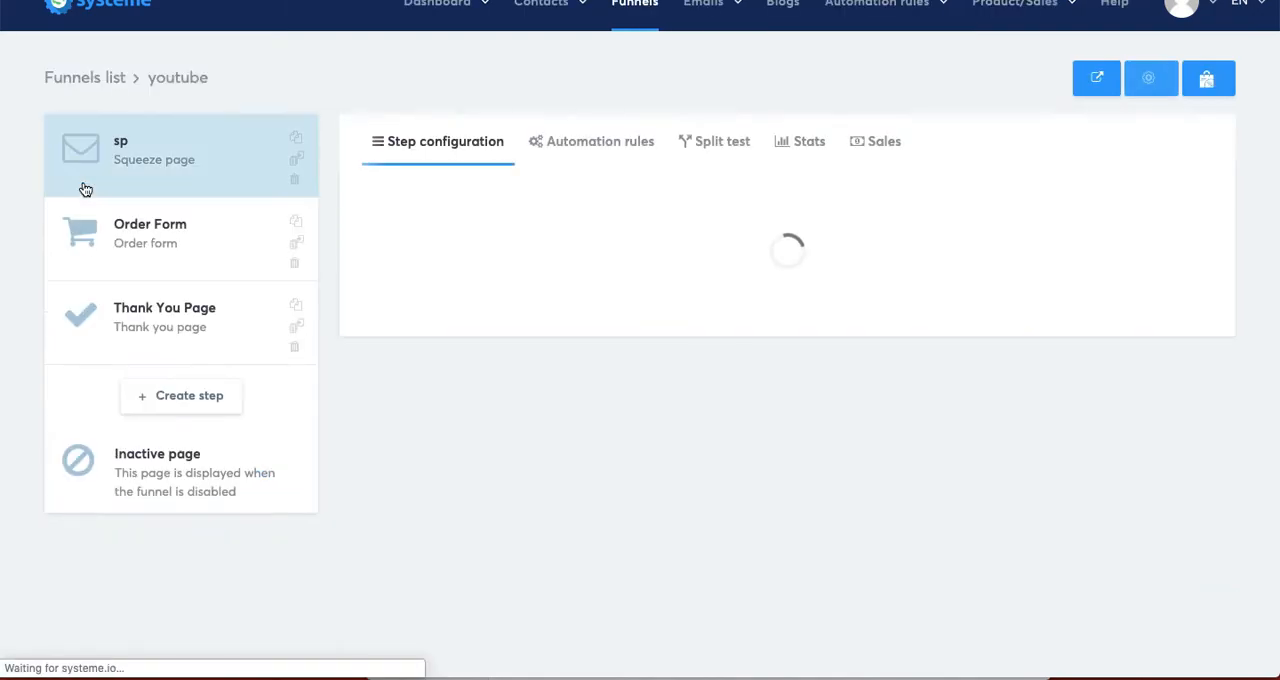
# Add an 'Add a tag' action to the Order Form's New sale automation rule.
pyautogui.click(154, 150)
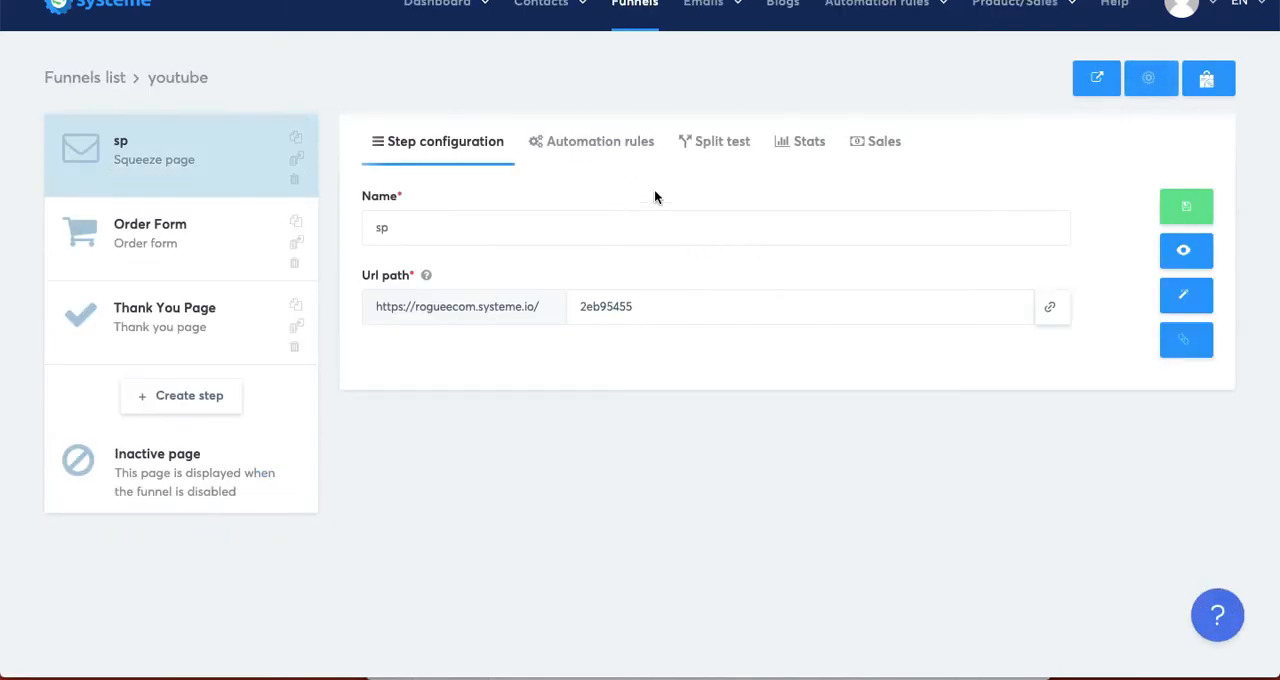
pyautogui.moveTo(406, 172)
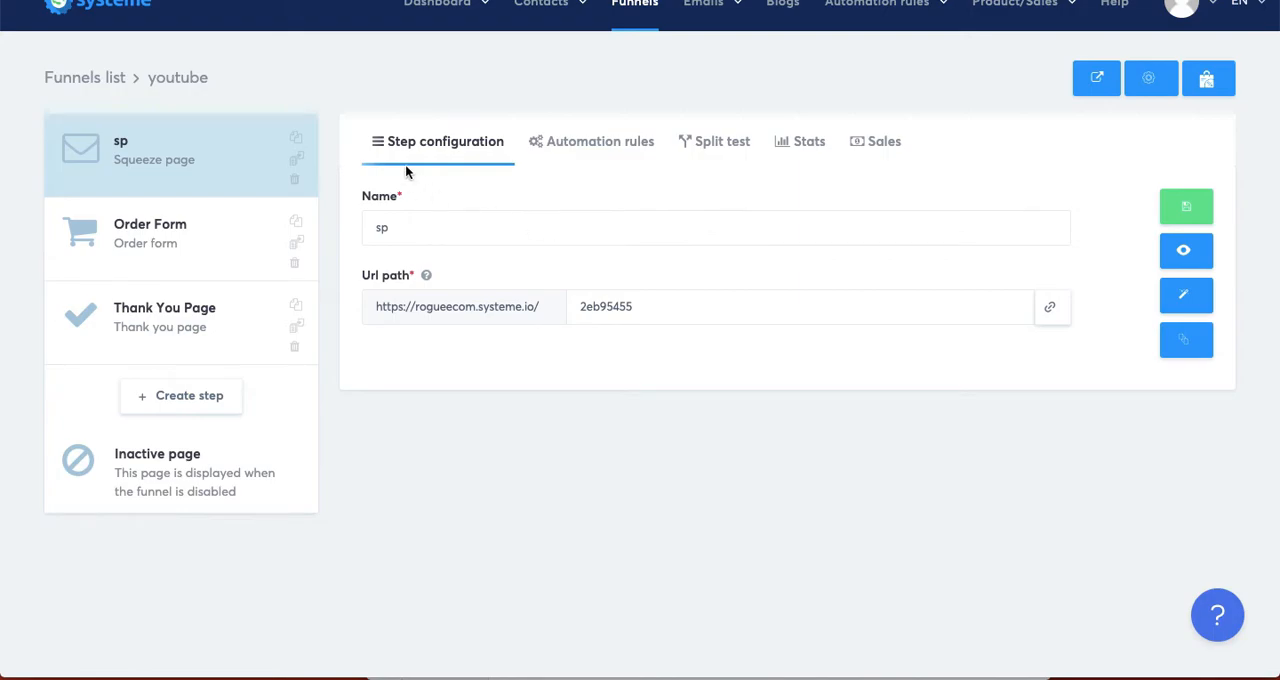
pyautogui.click(150, 232)
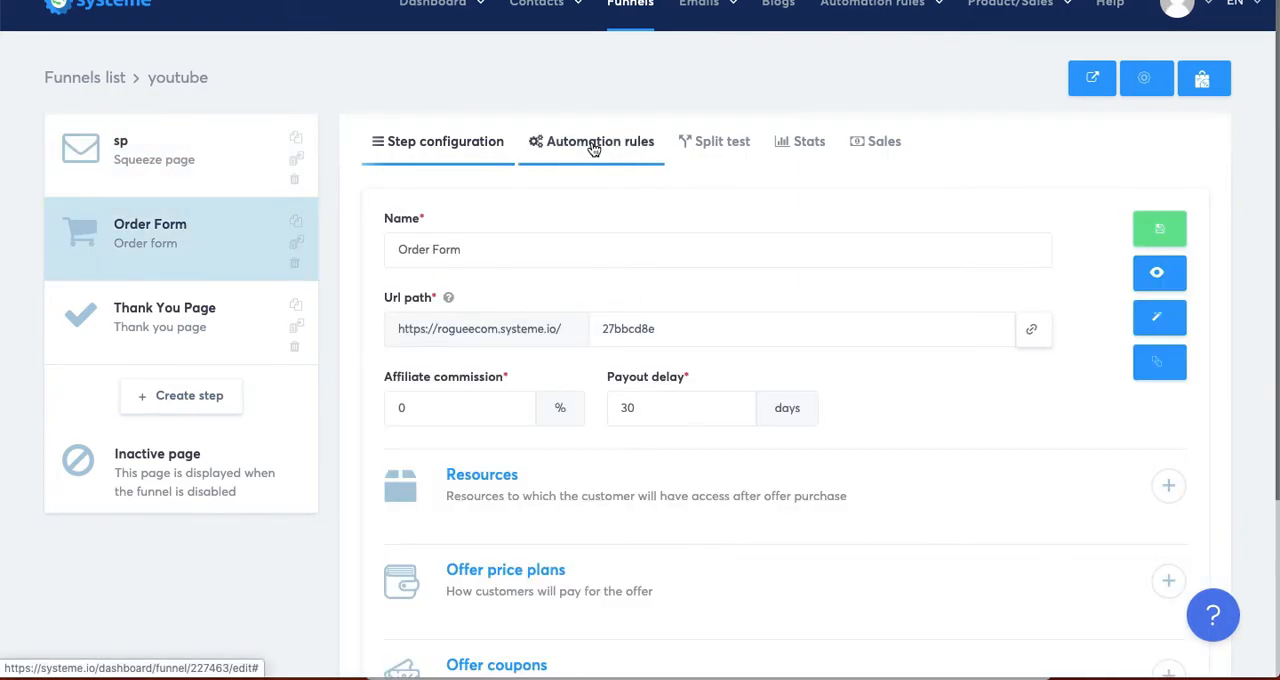
pyautogui.click(591, 141)
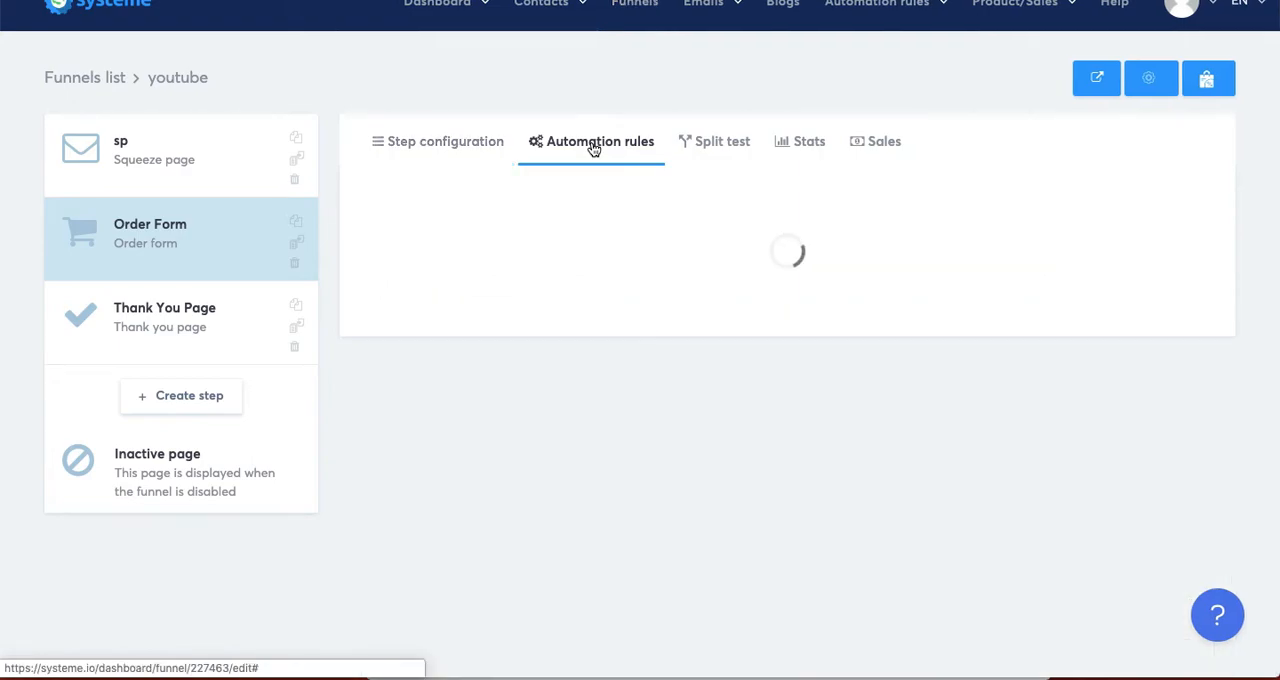
pyautogui.click(591, 141)
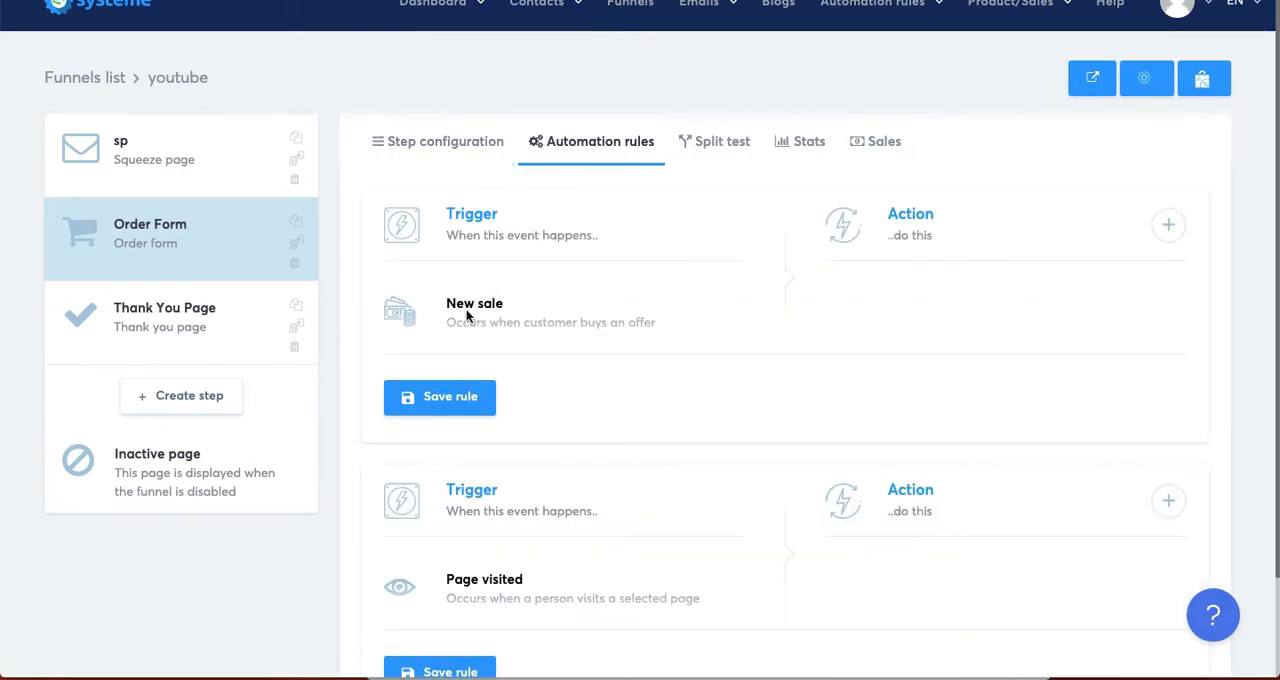
pyautogui.click(1168, 224)
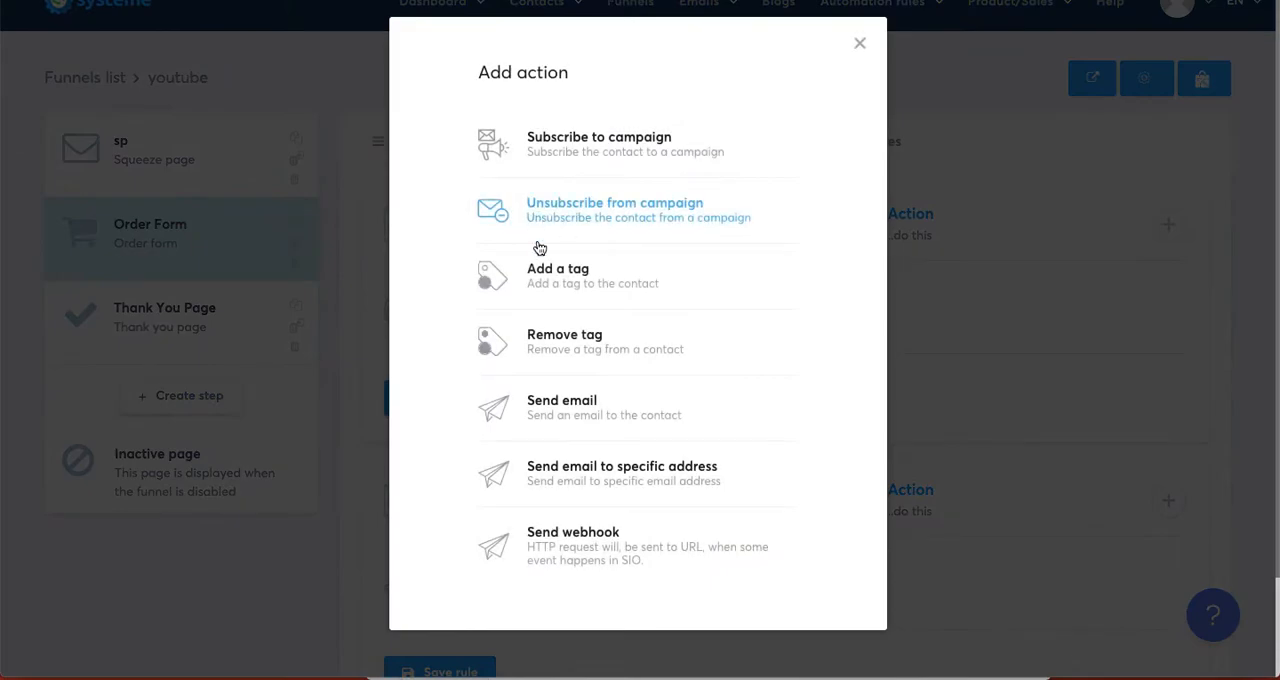
pyautogui.moveTo(600, 283)
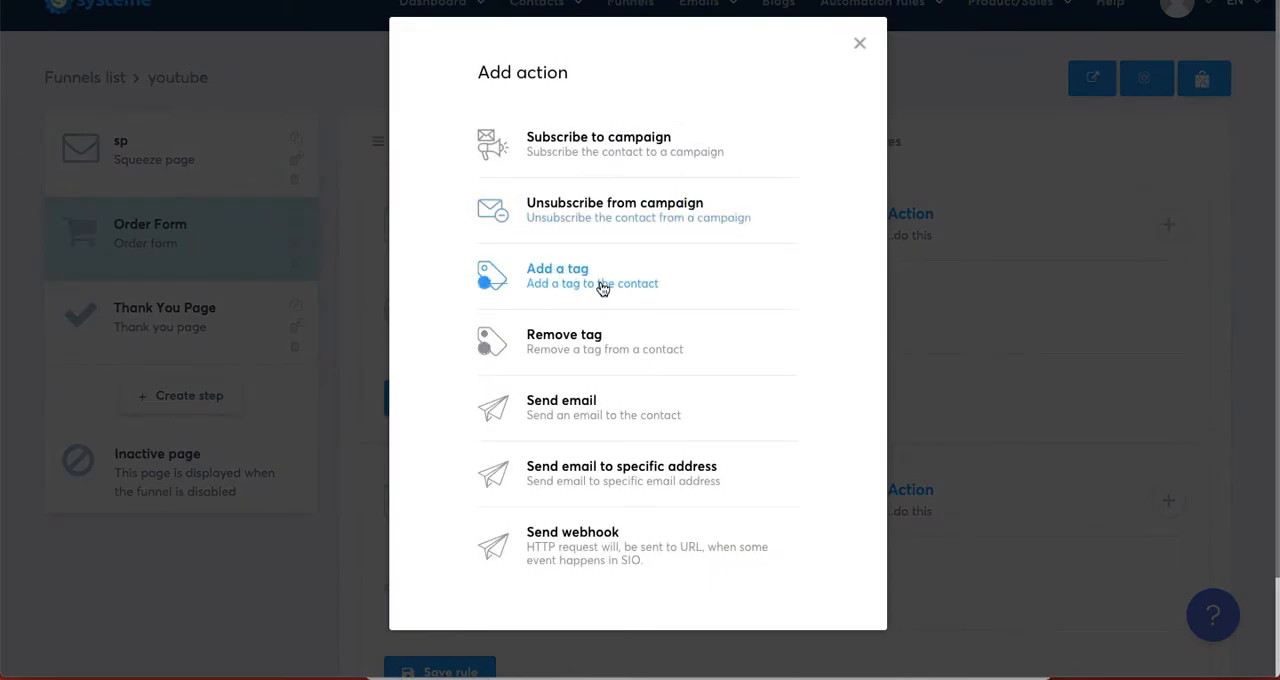
pyautogui.click(557, 275)
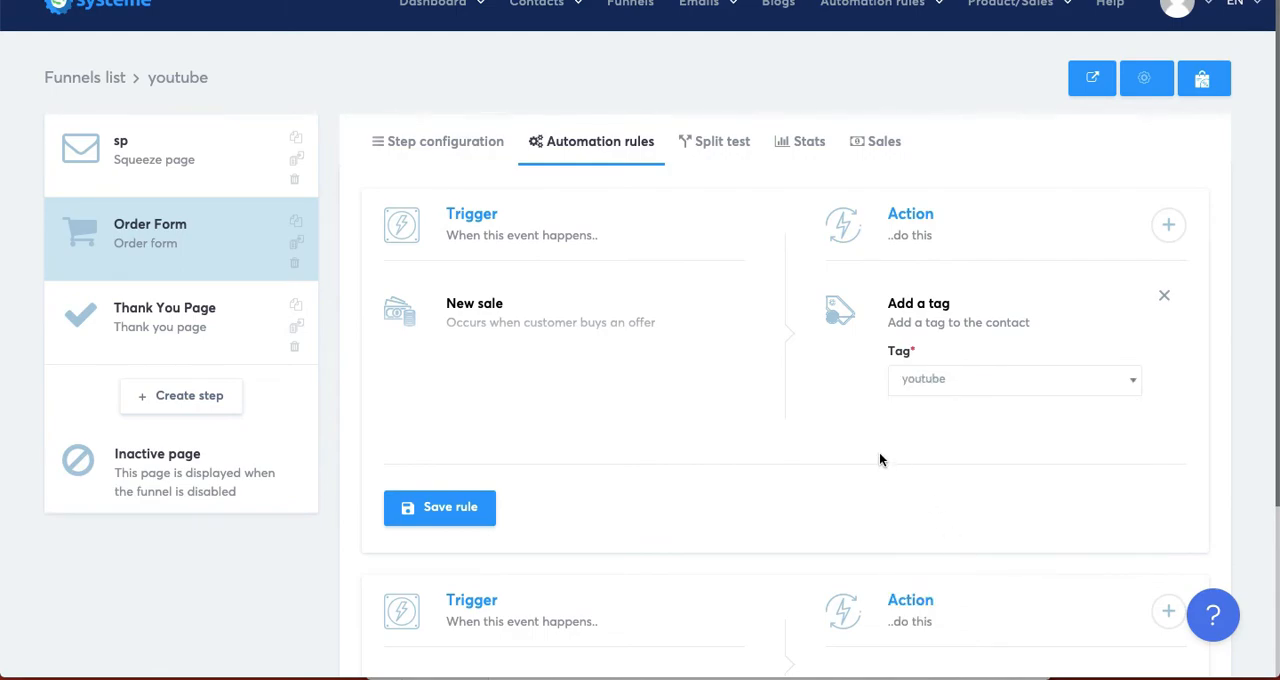
pyautogui.moveTo(175, 248)
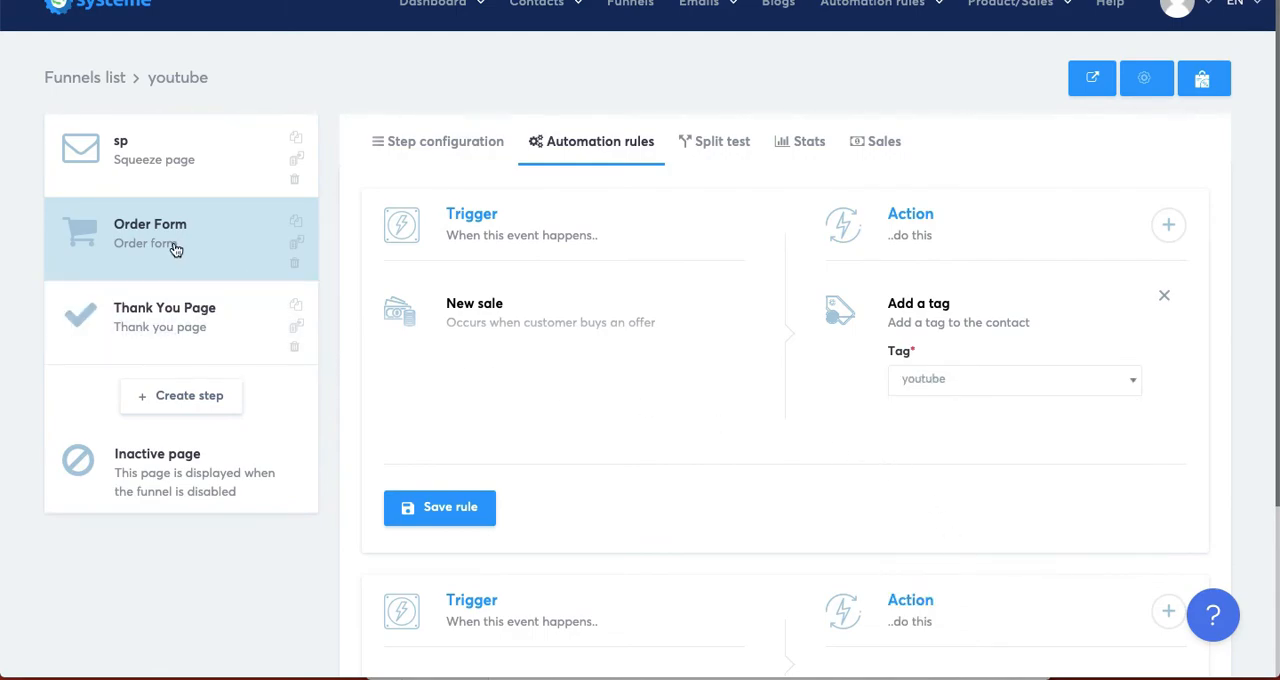
pyautogui.moveTo(432, 252)
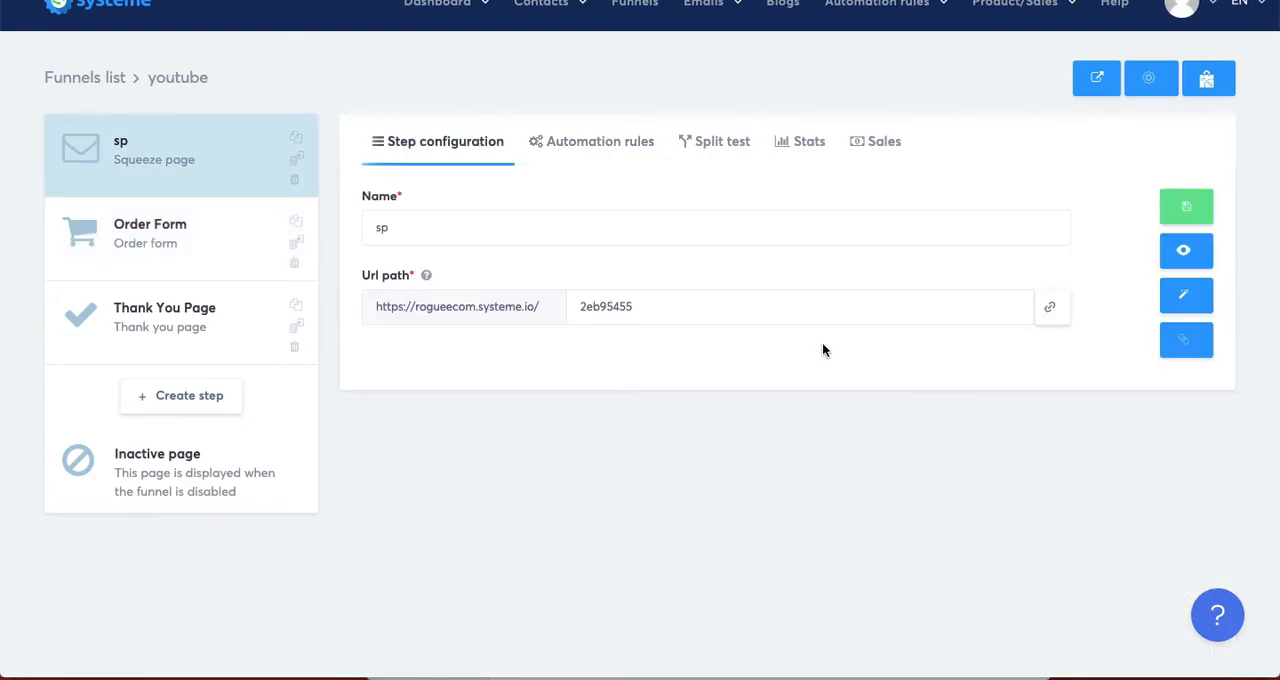
# View the Order Form's offer settings: resources, price plan and coupons.
pyautogui.click(591, 141)
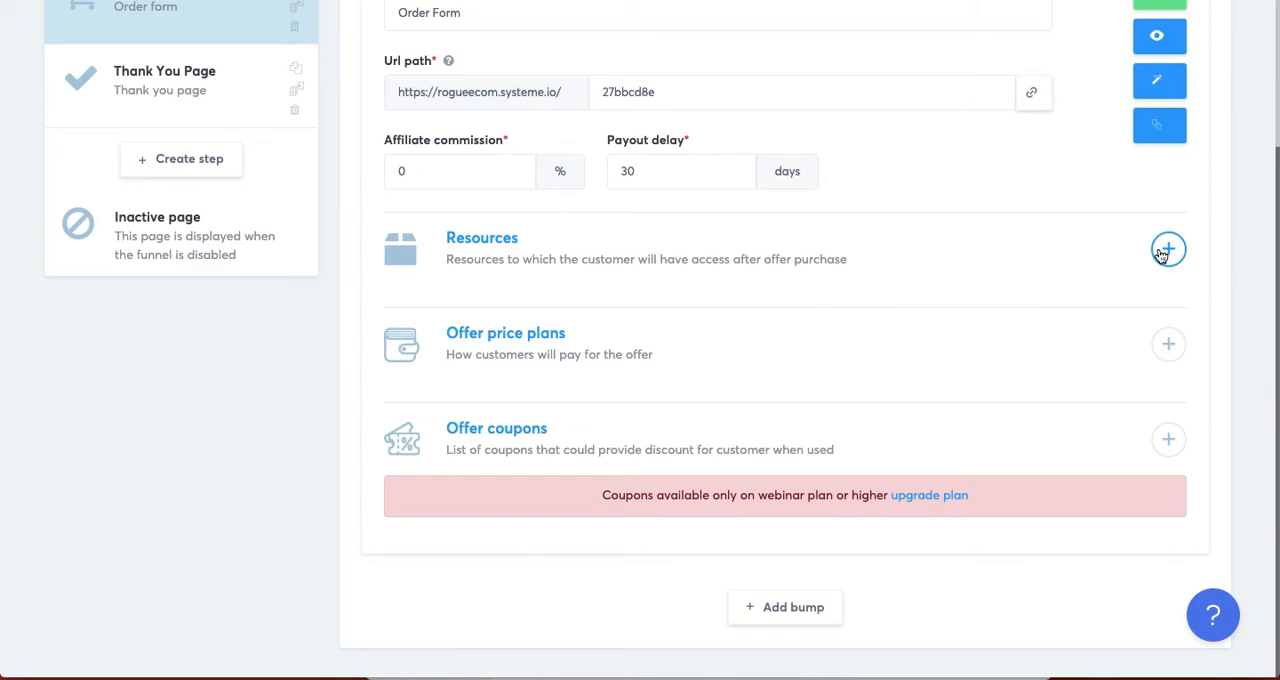
pyautogui.moveTo(886, 278)
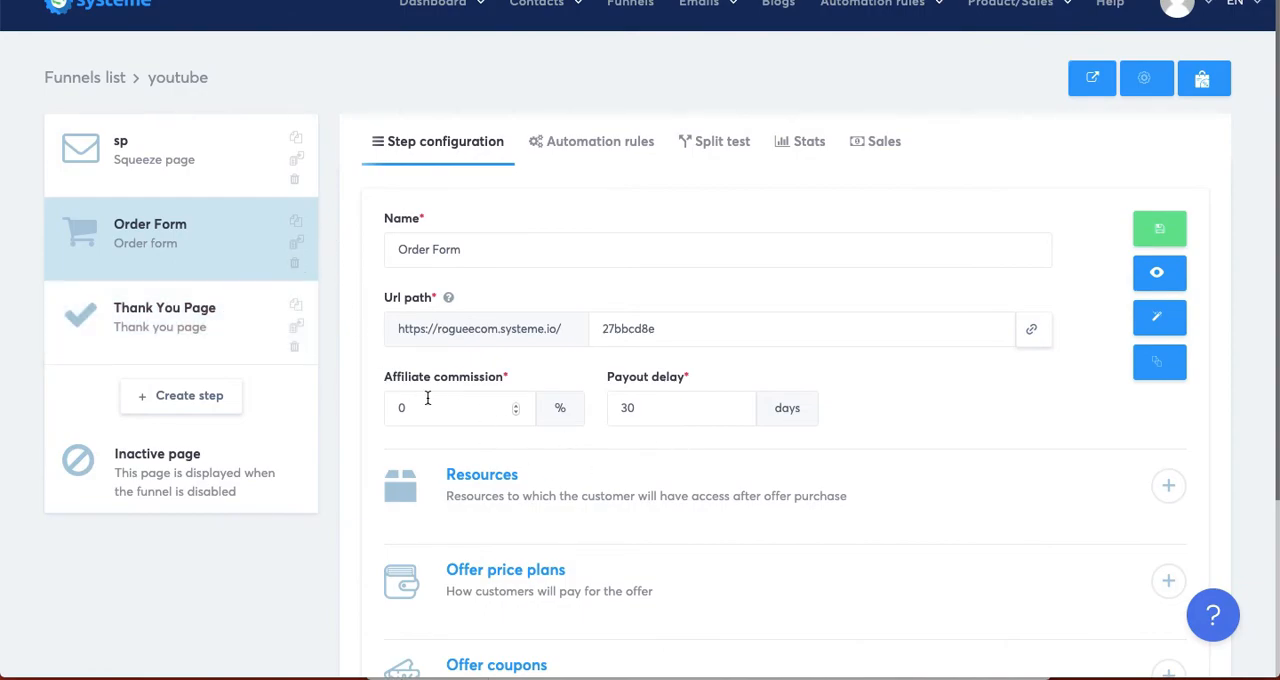
pyautogui.moveTo(767, 385)
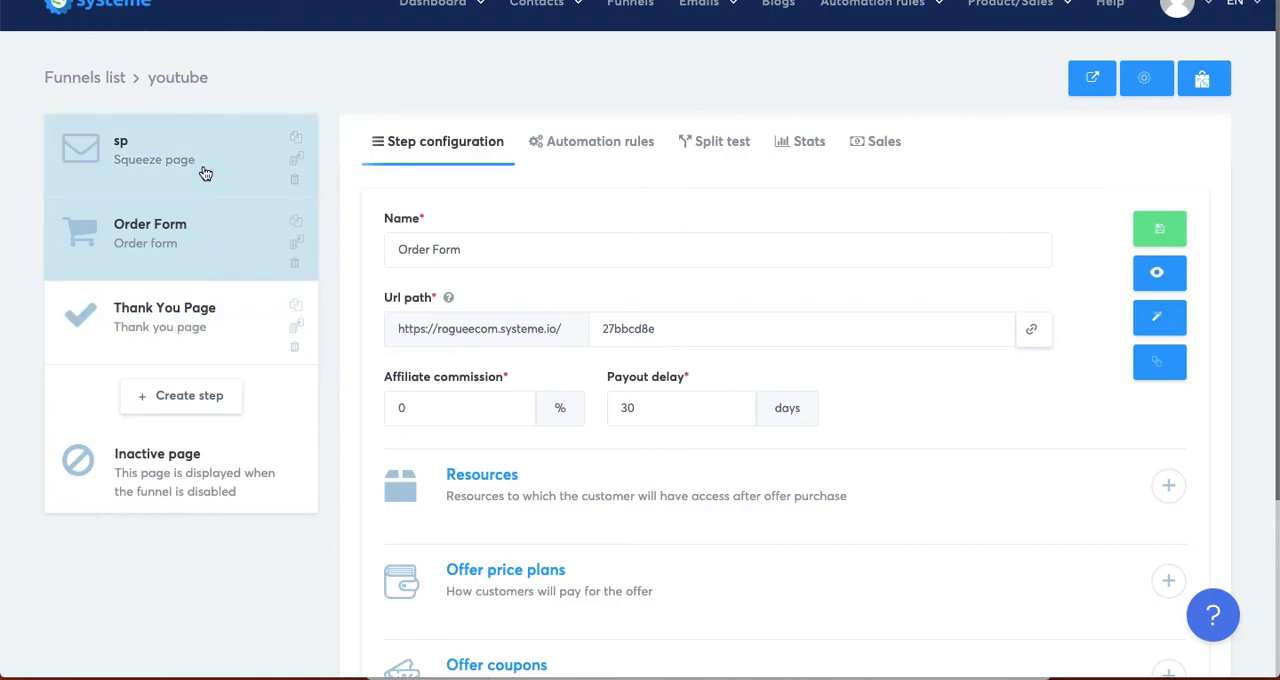
# Return to the sp squeeze page step's name and URL path settings.
pyautogui.click(153, 150)
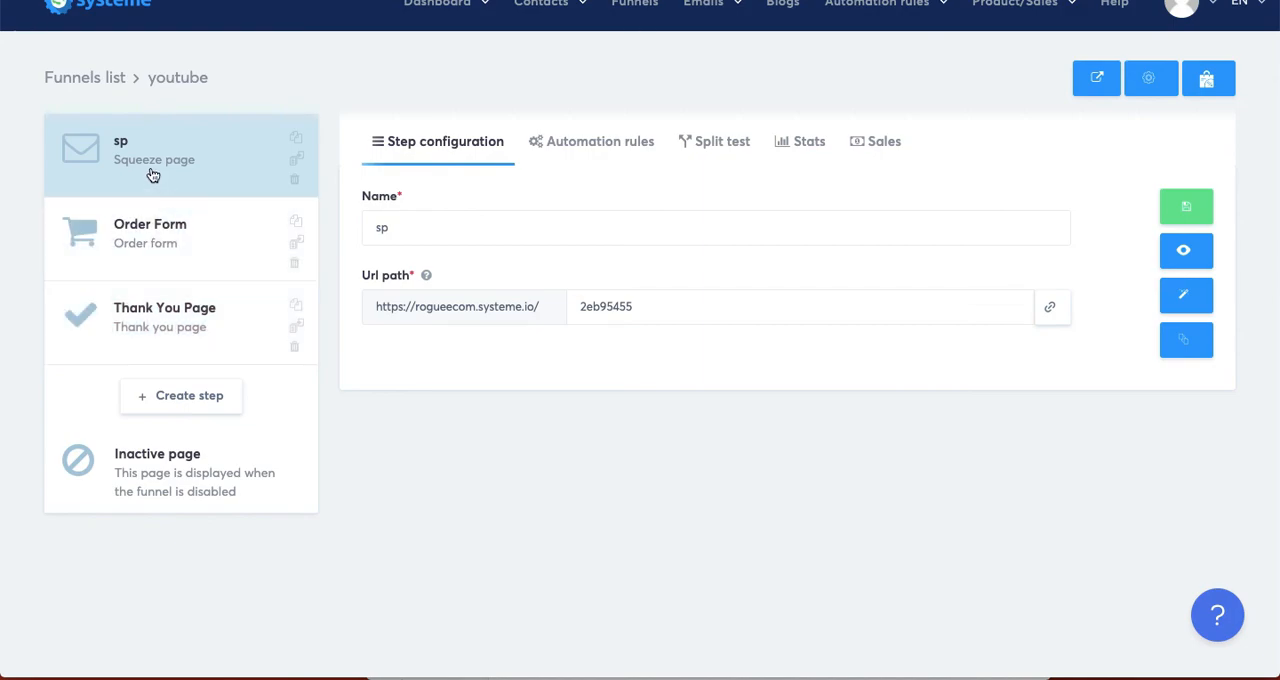
pyautogui.moveTo(216, 173)
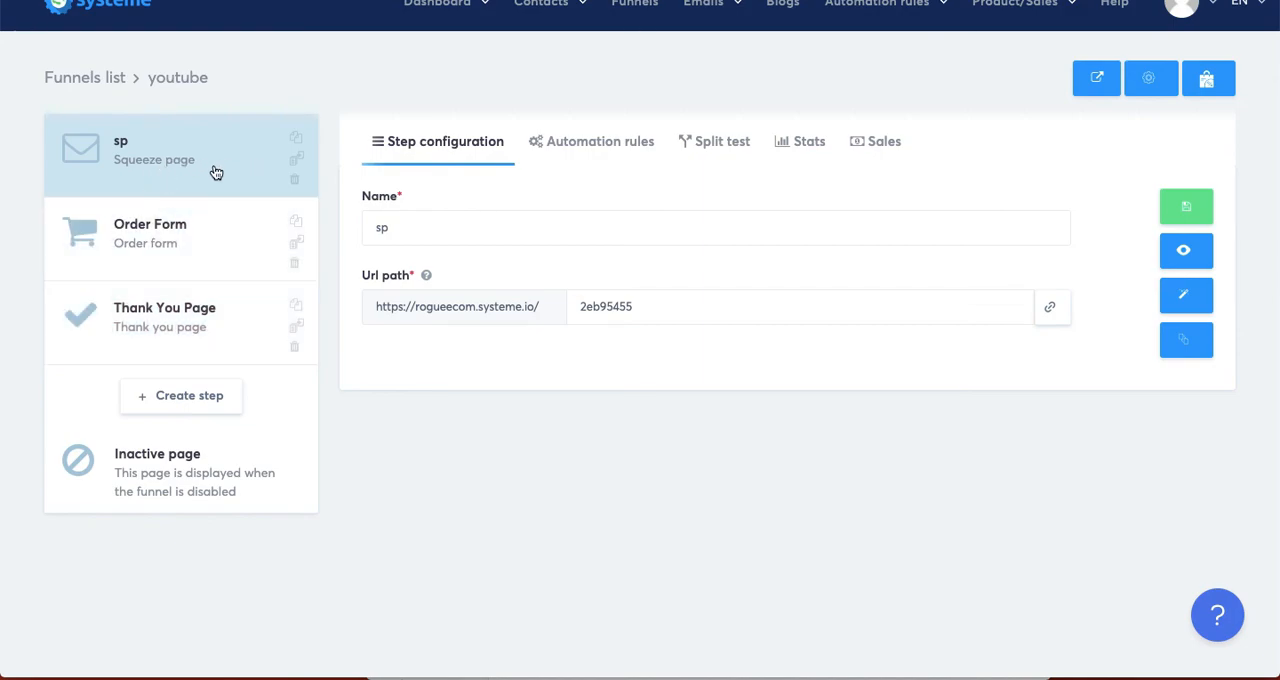